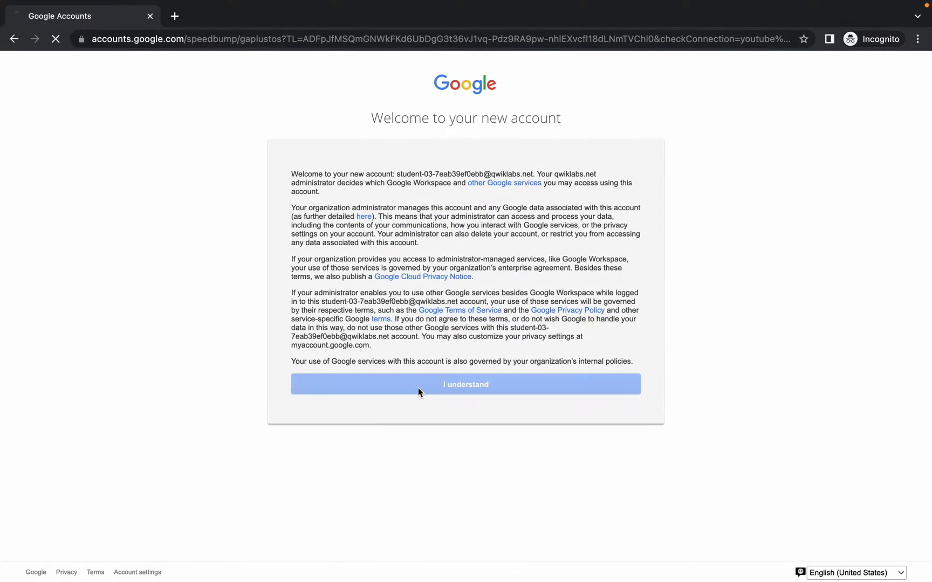
Step: Accept the new lab account's terms and bring the Activate Cloud Shell section into view
click(466, 384)
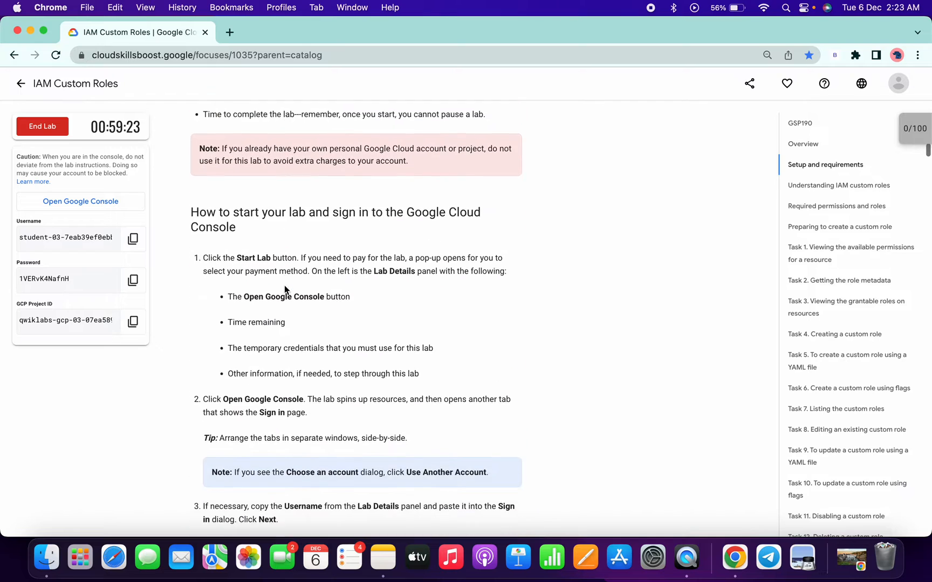
scroll(down, 3)
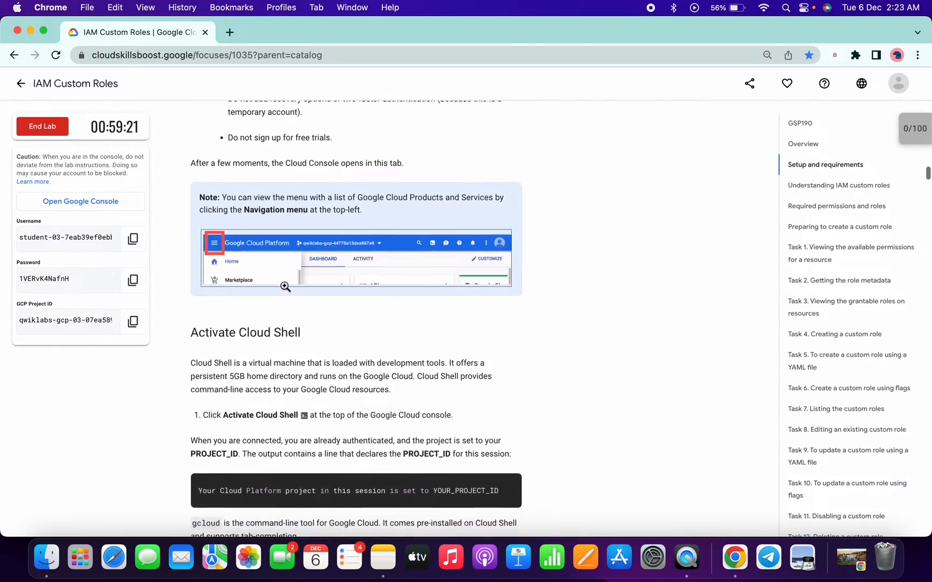
scroll(down, 3)
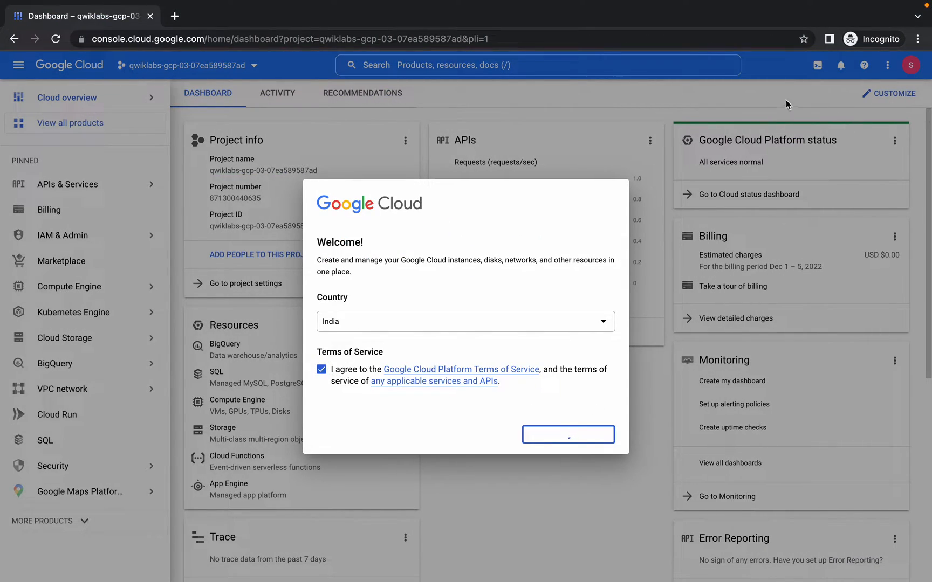
Step: Start a Cloud Shell session from the top bar and confirm its activation
click(567, 434)
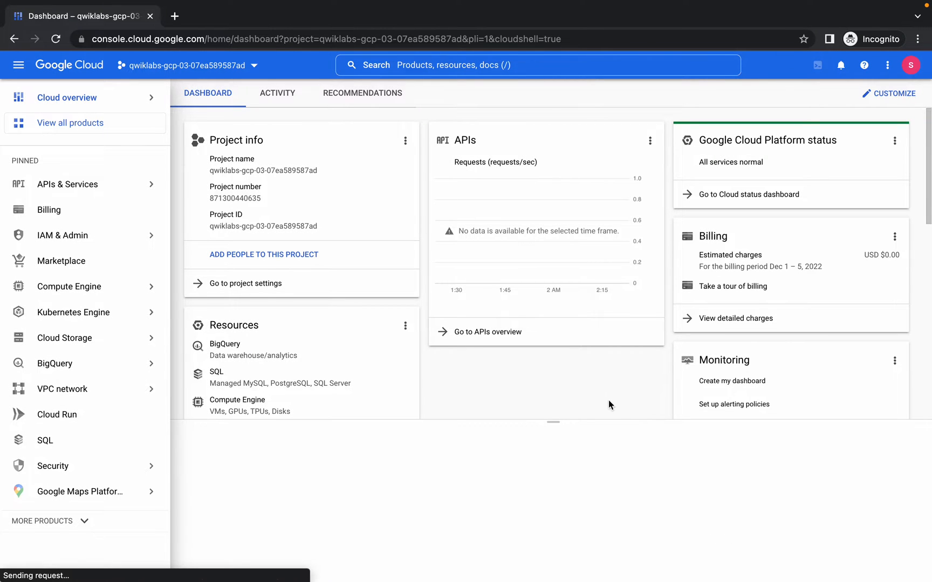
click(816, 65)
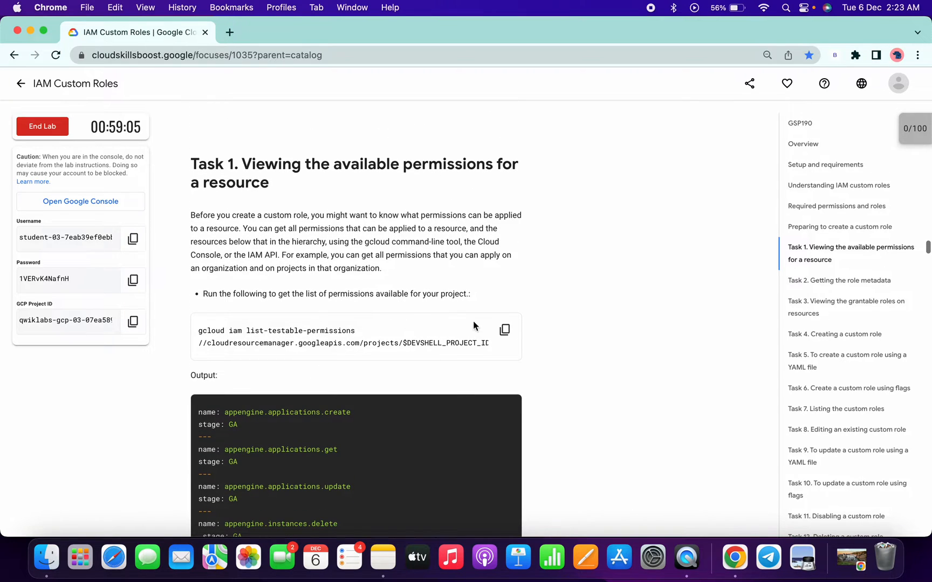
Step: Run the gcloud iam list-testable-permissions command for the lab project in Cloud Shell
click(504, 330)
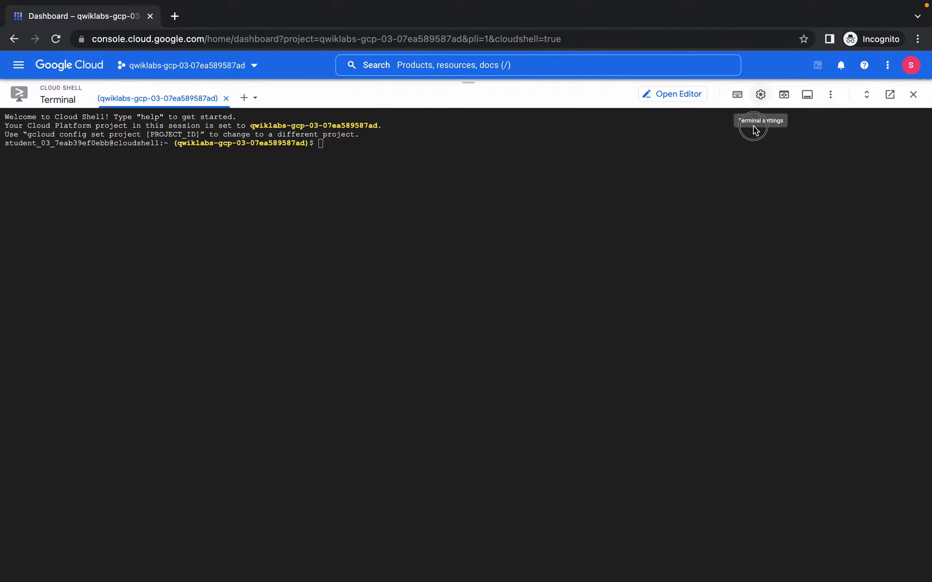
click(760, 94)
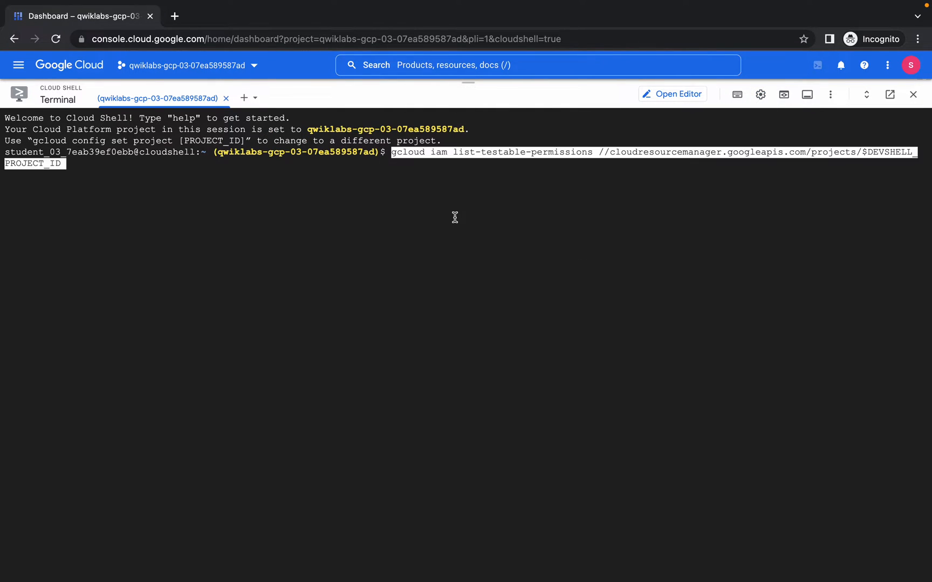
key(enter)
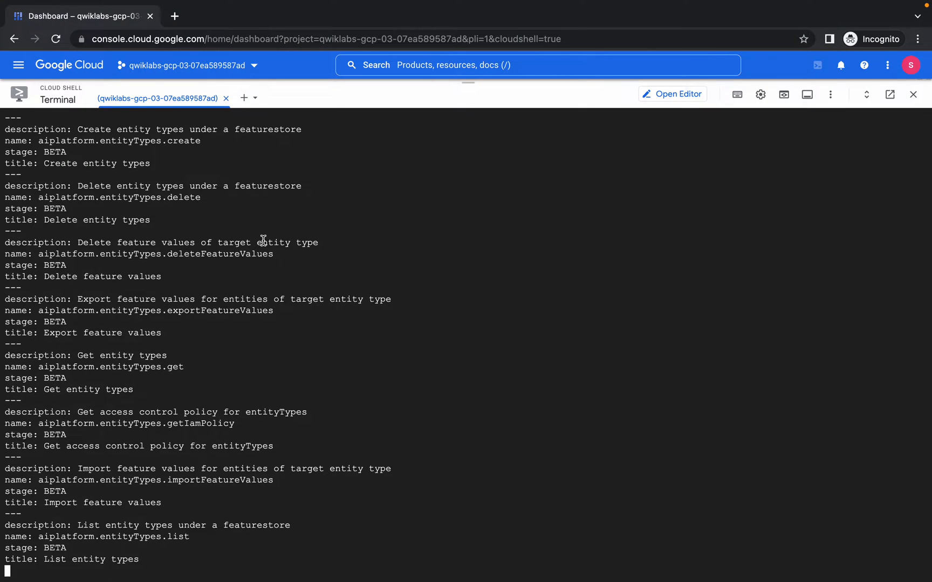
scroll(down, 3)
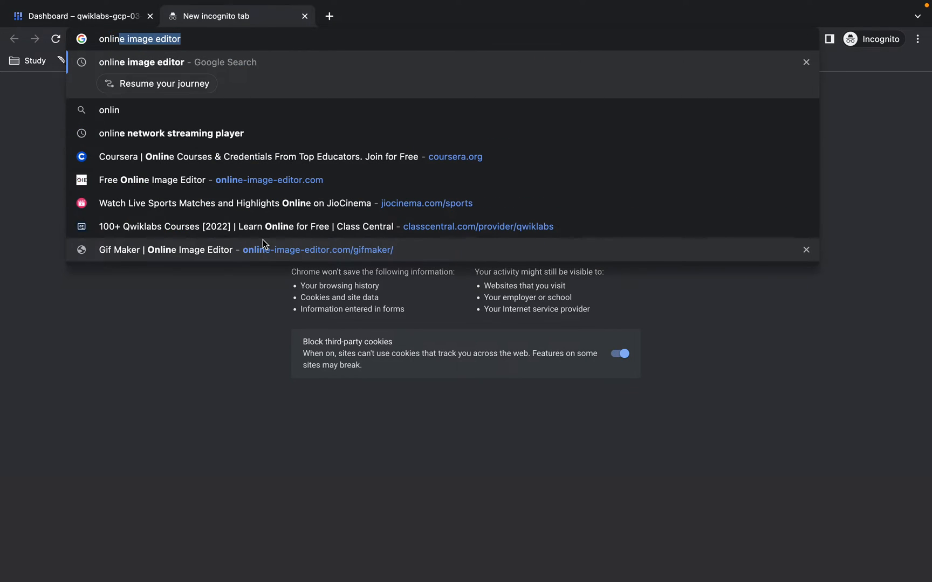
Step: Search for an online notepad in a new tab and read down to Task 3's grantable-roles instructions
text(online no)
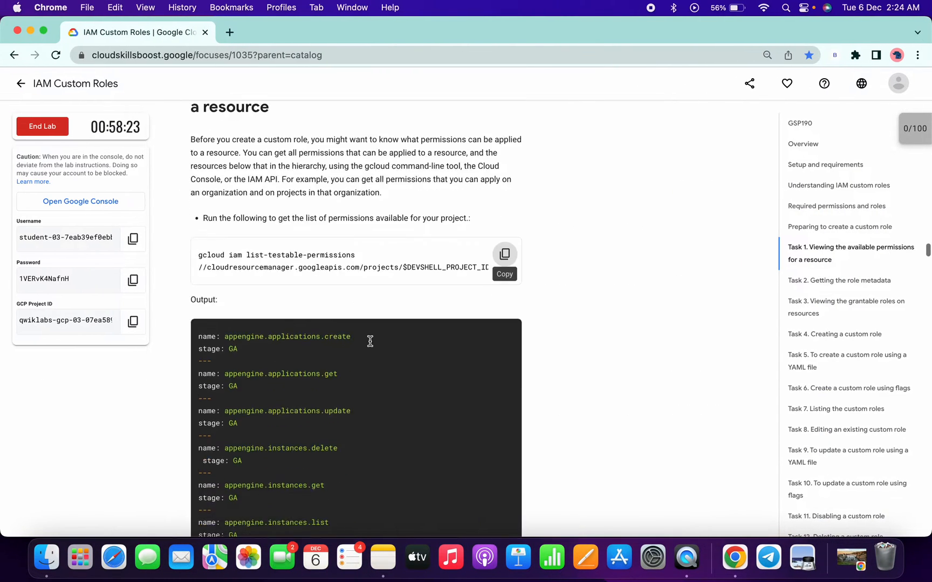
scroll(down, 3)
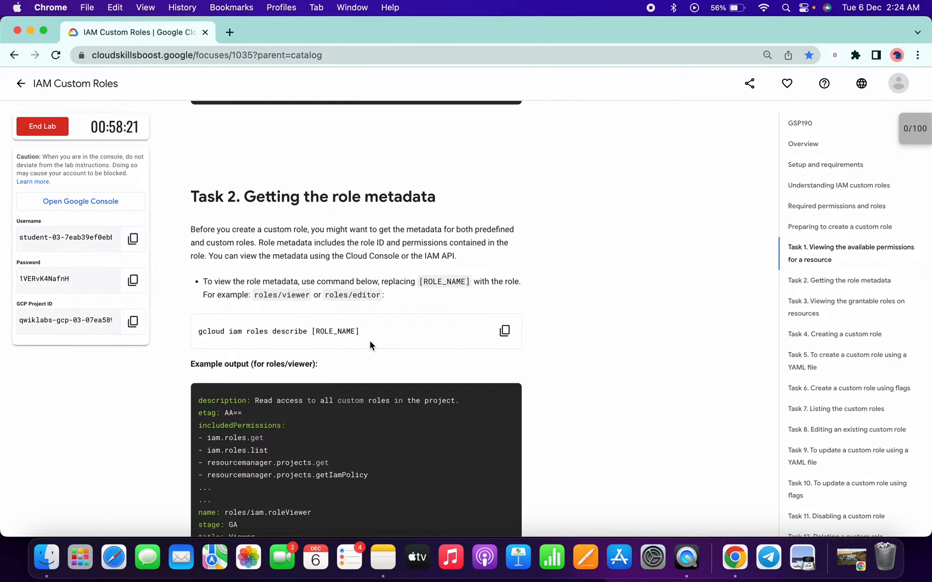
scroll(down, 3)
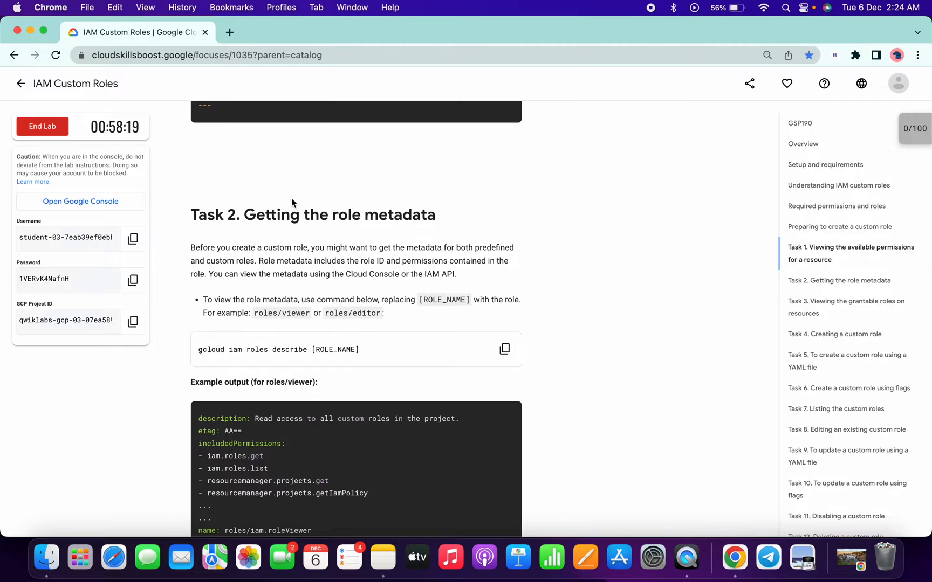
scroll(down, 3)
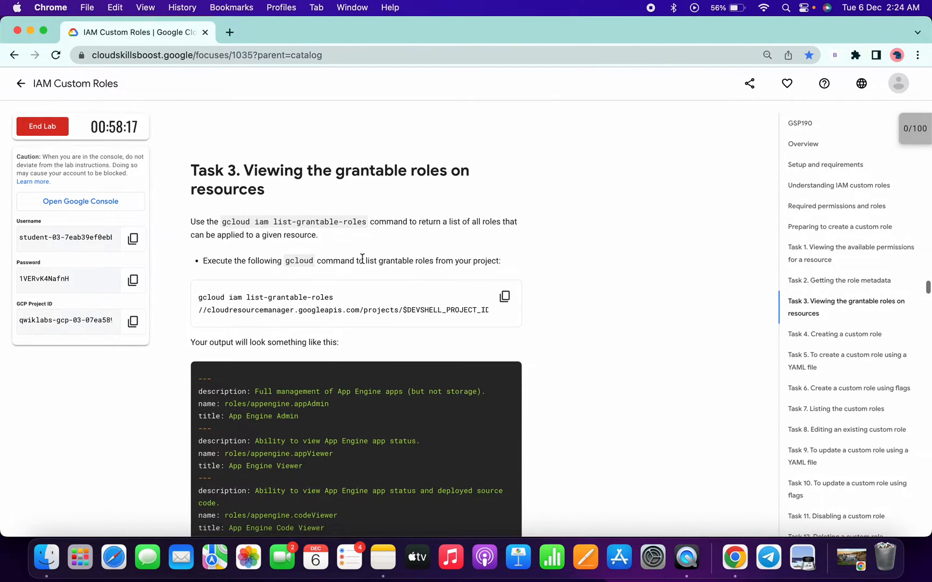
mouse_move(476, 273)
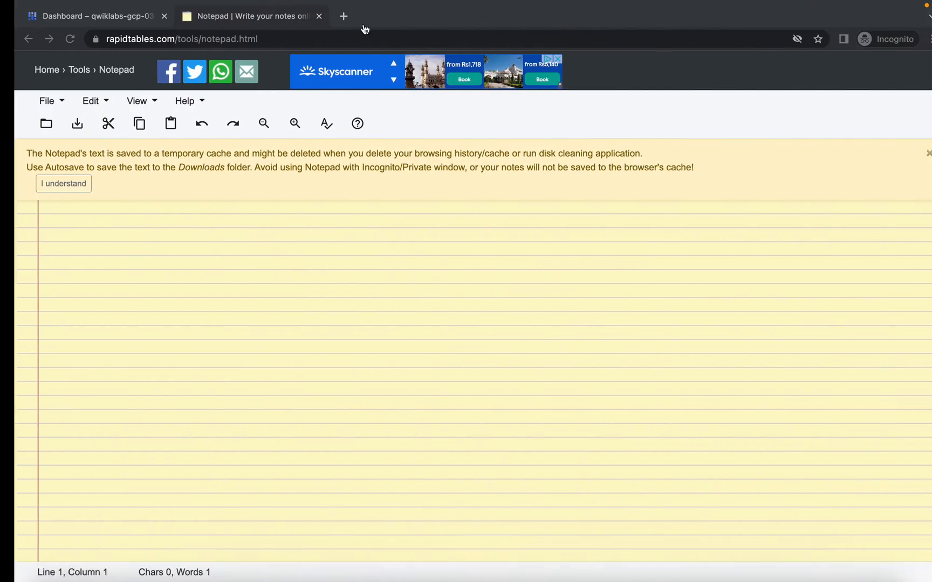
Step: Return to Cloud Shell and read through the first half of the testable-permissions listing
click(83, 17)
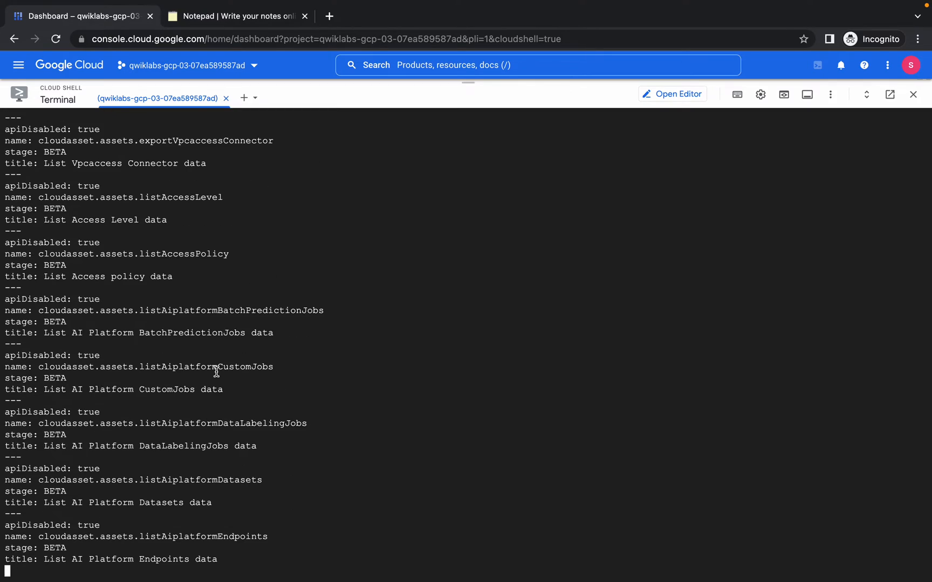
scroll(down, 3)
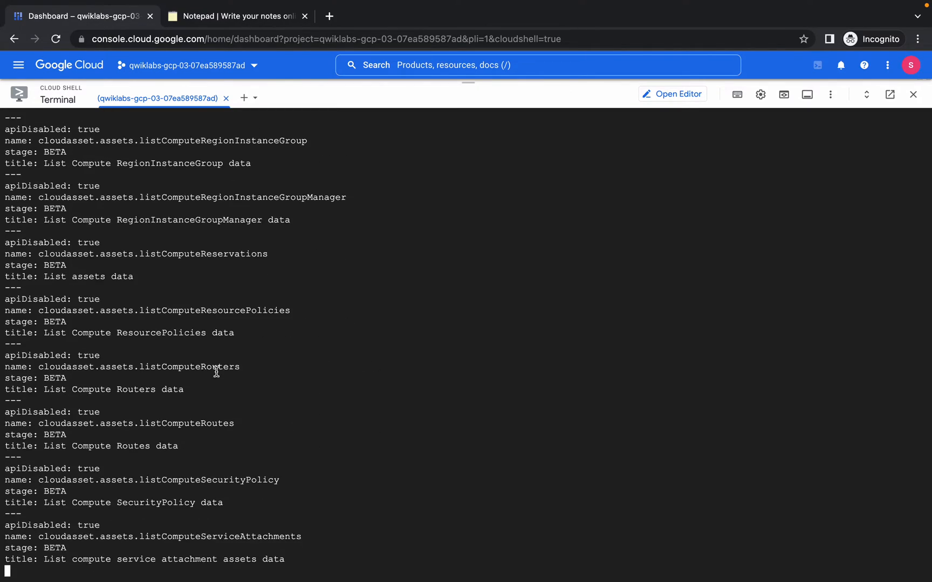
scroll(down, 3)
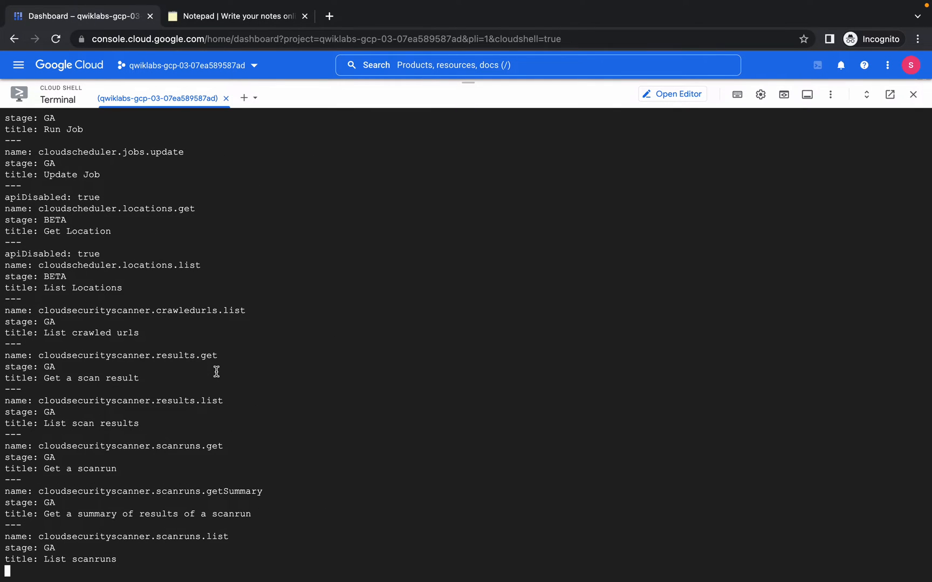
scroll(down, 3)
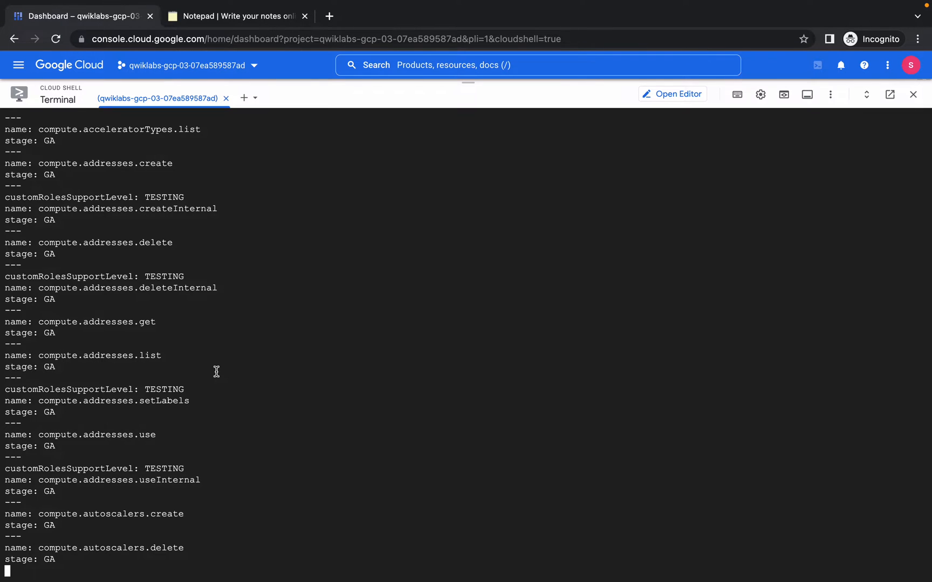
scroll(down, 3)
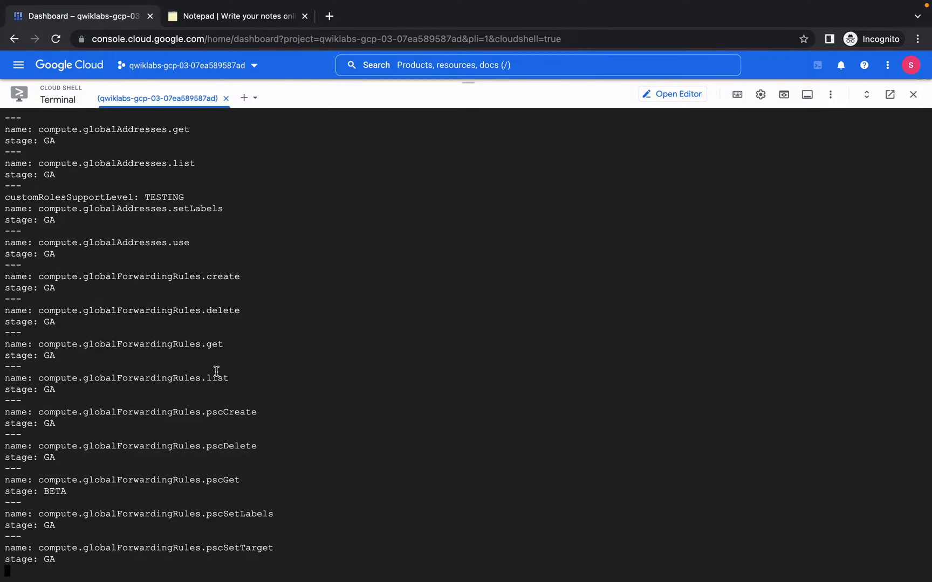
scroll(down, 3)
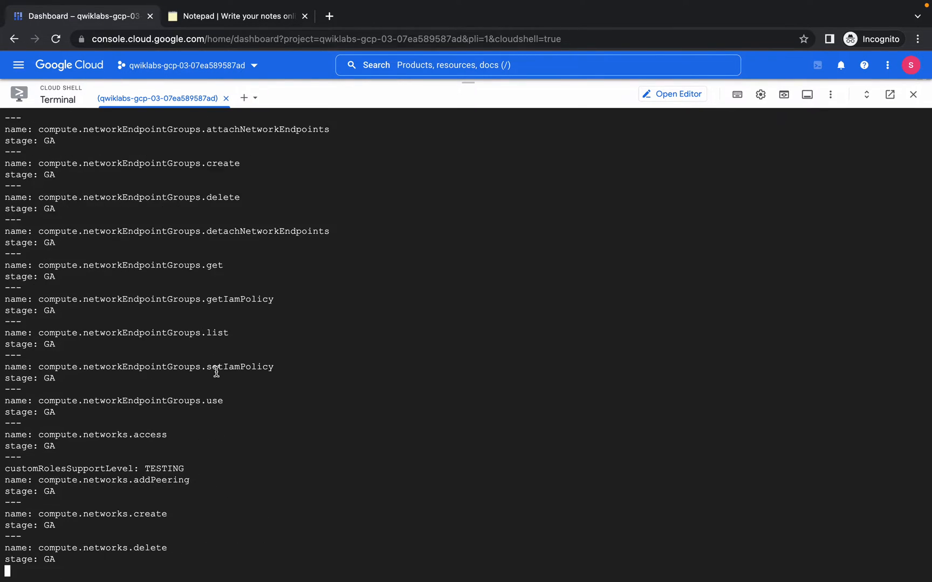
scroll(down, 3)
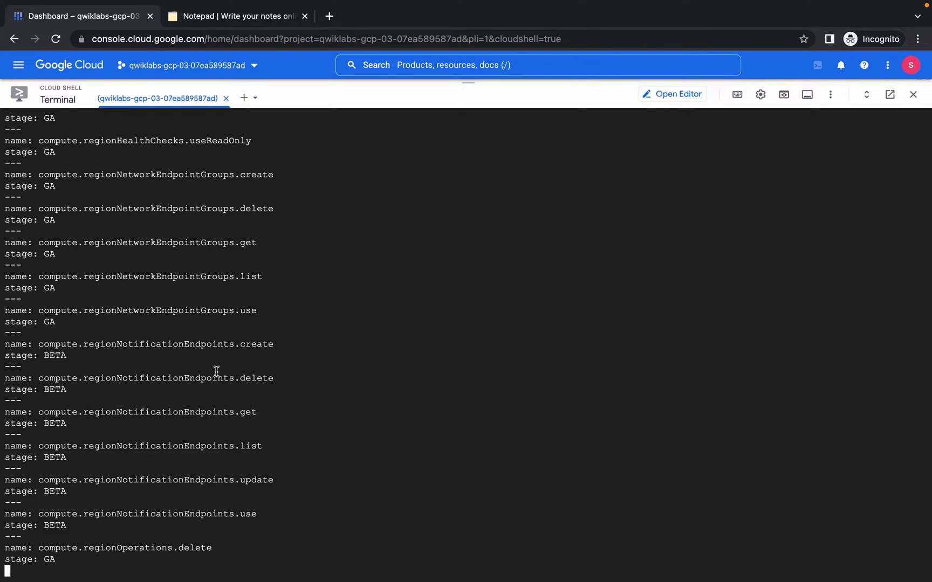
scroll(down, 3)
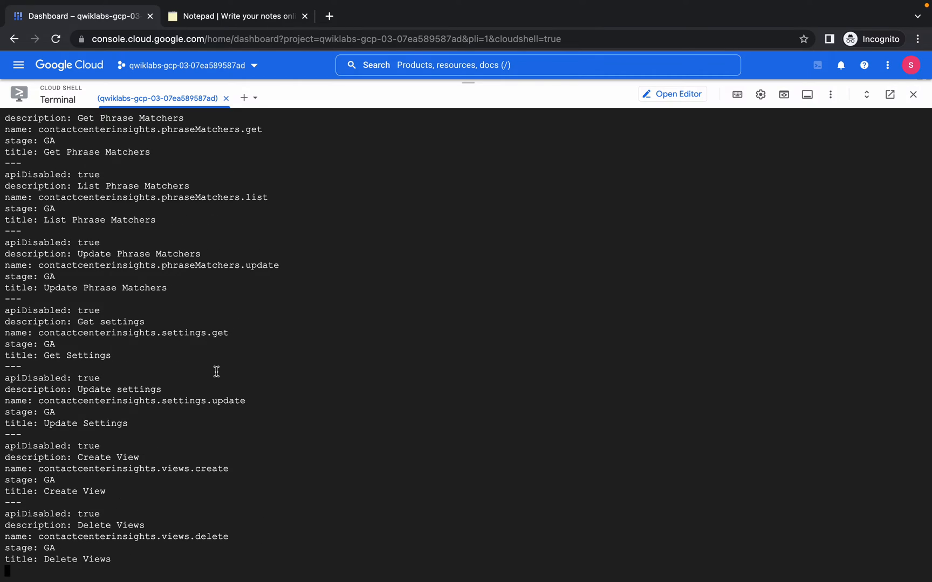
scroll(down, 3)
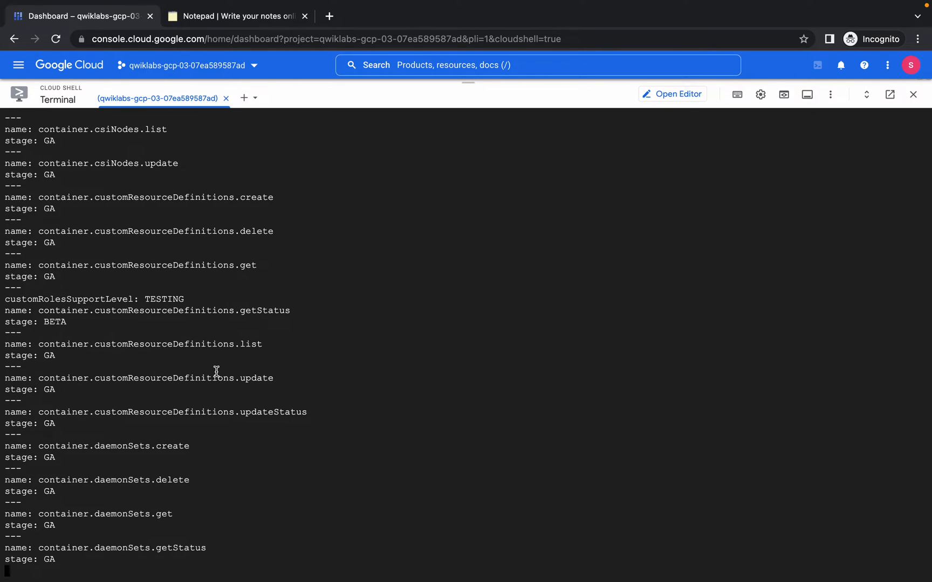
scroll(down, 3)
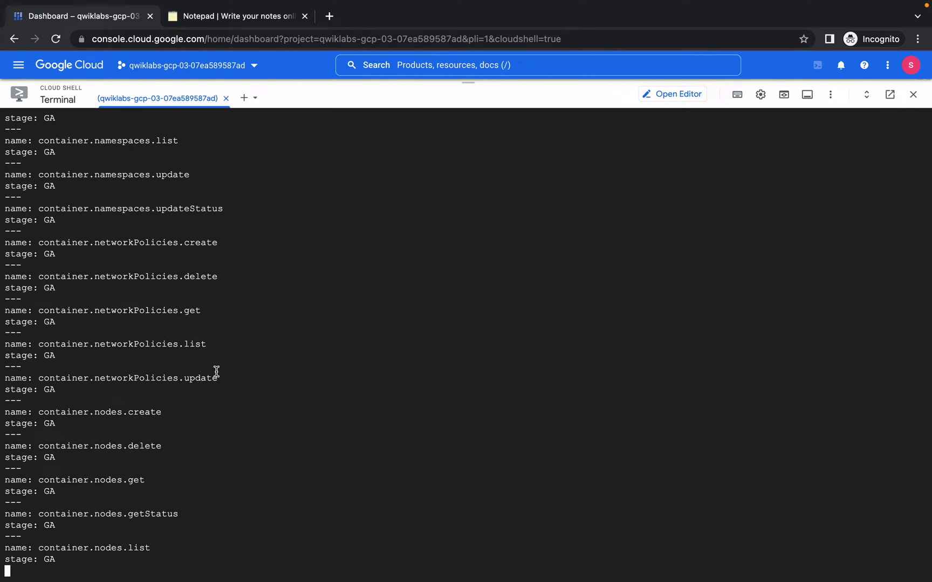
scroll(down, 3)
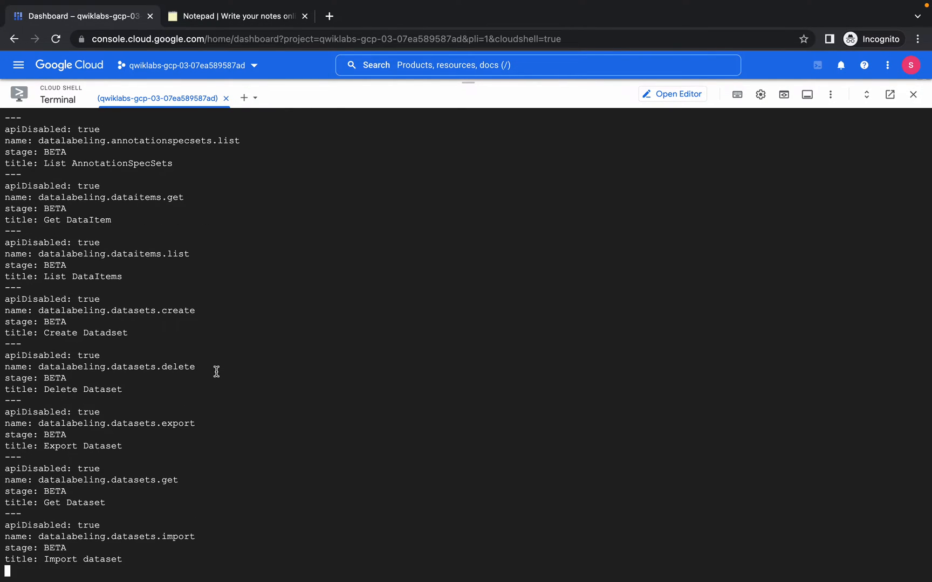
scroll(down, 3)
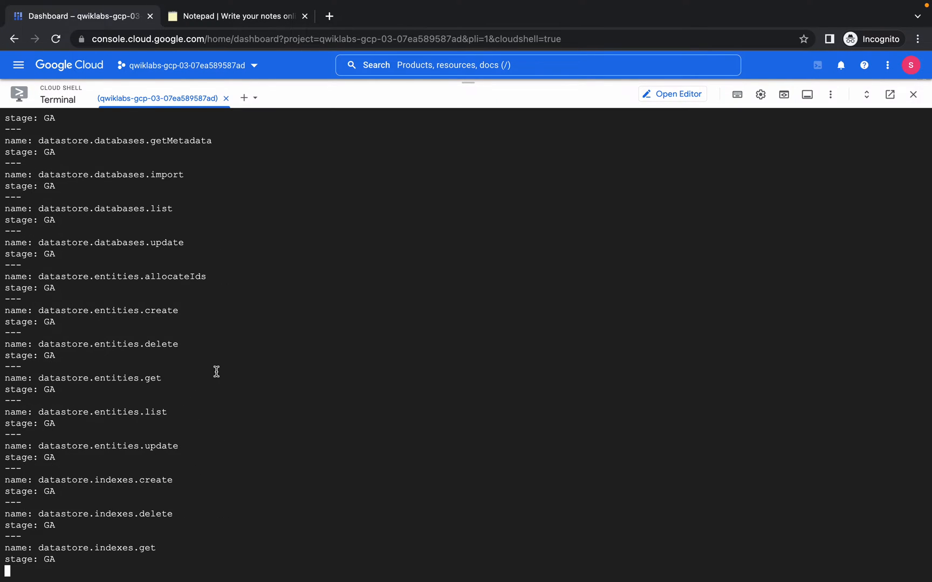
scroll(down, 3)
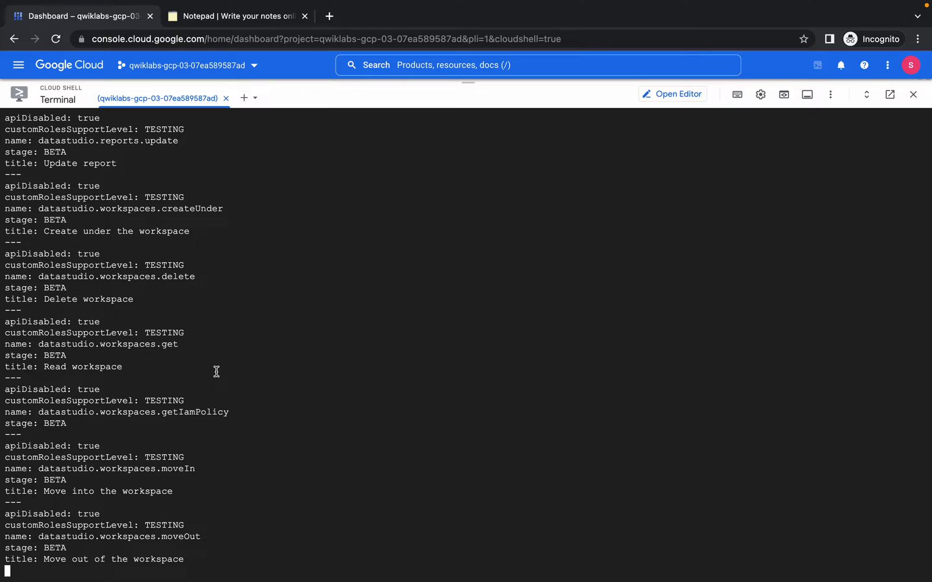
scroll(down, 3)
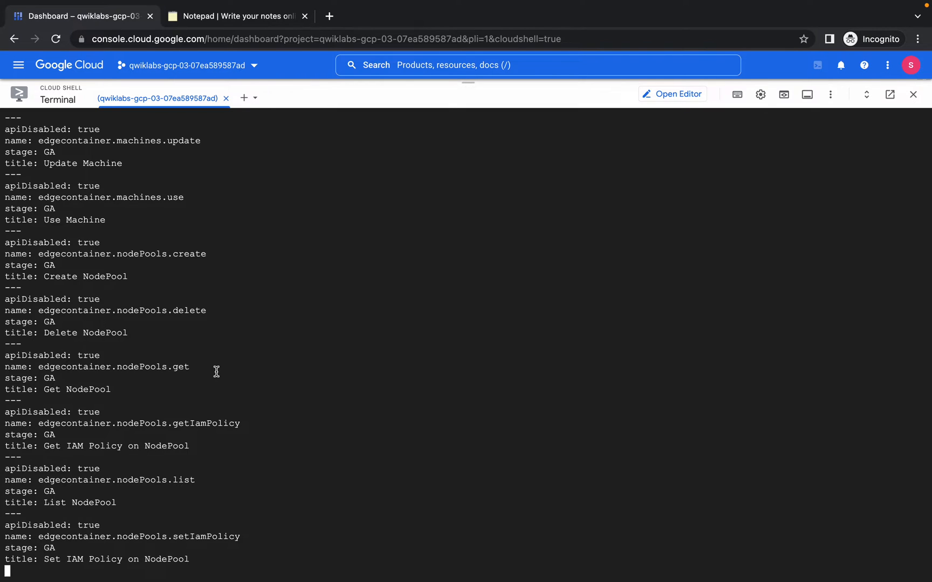
scroll(down, 3)
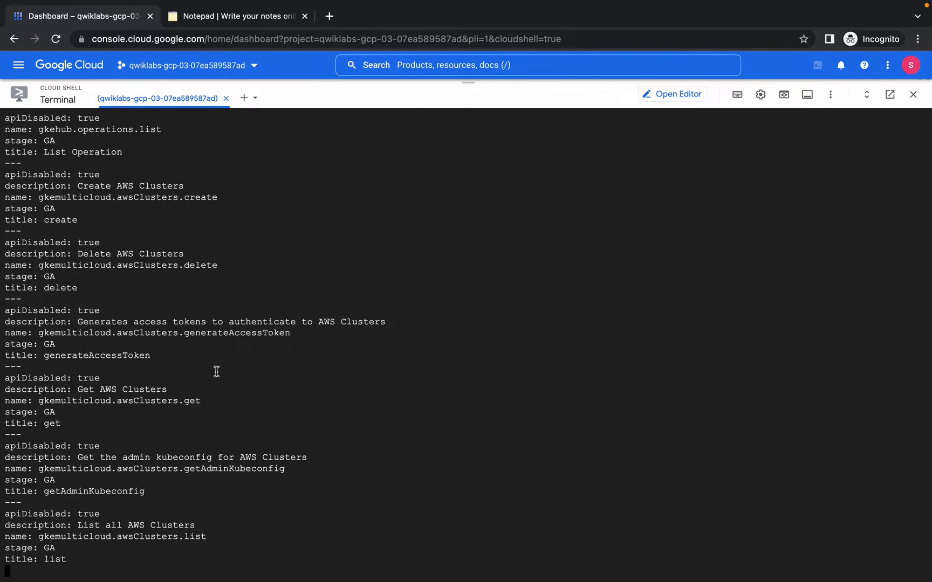
scroll(down, 3)
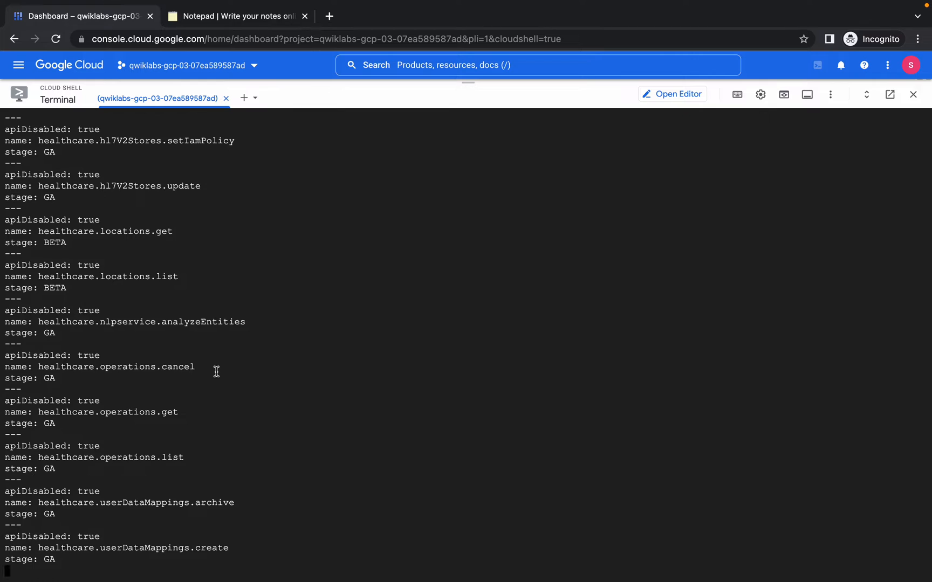
Step: Read the rest of the listing to the prompt and enter the gcloud iam list-grantable-roles command
scroll(down, 3)
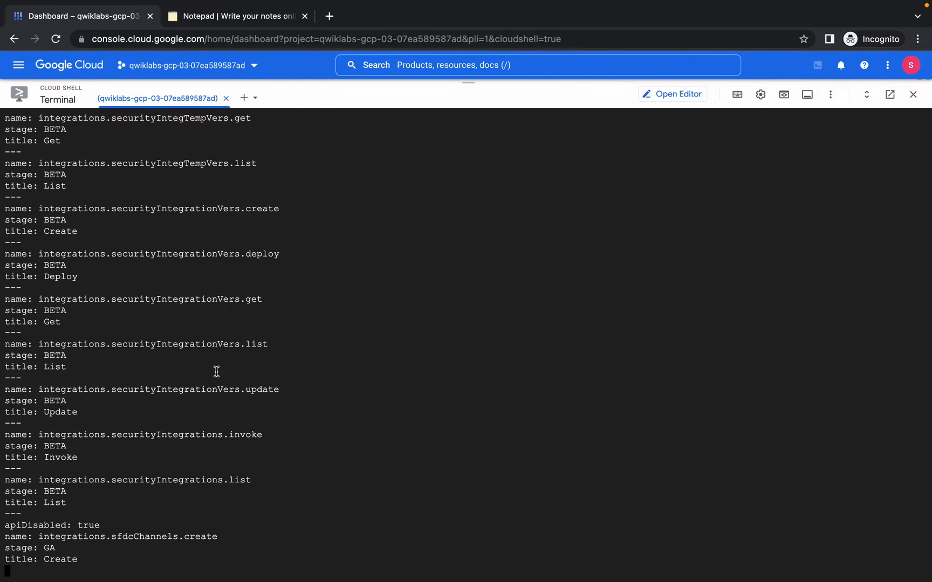
scroll(down, 3)
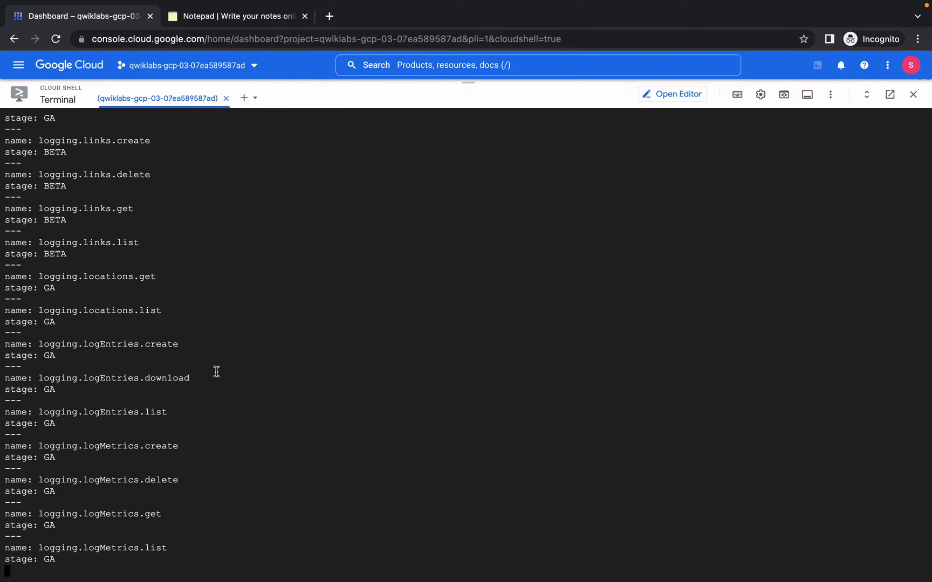
scroll(down, 3)
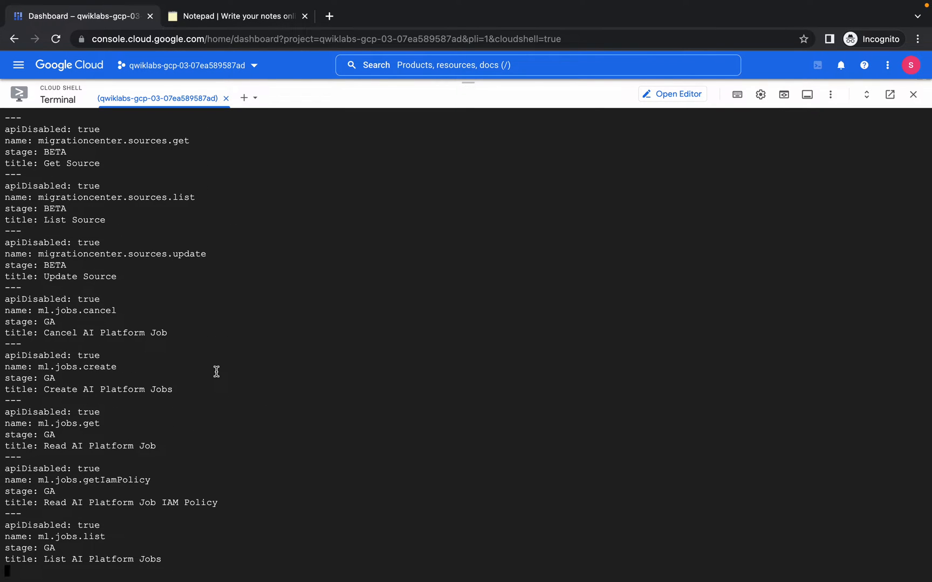
scroll(down, 3)
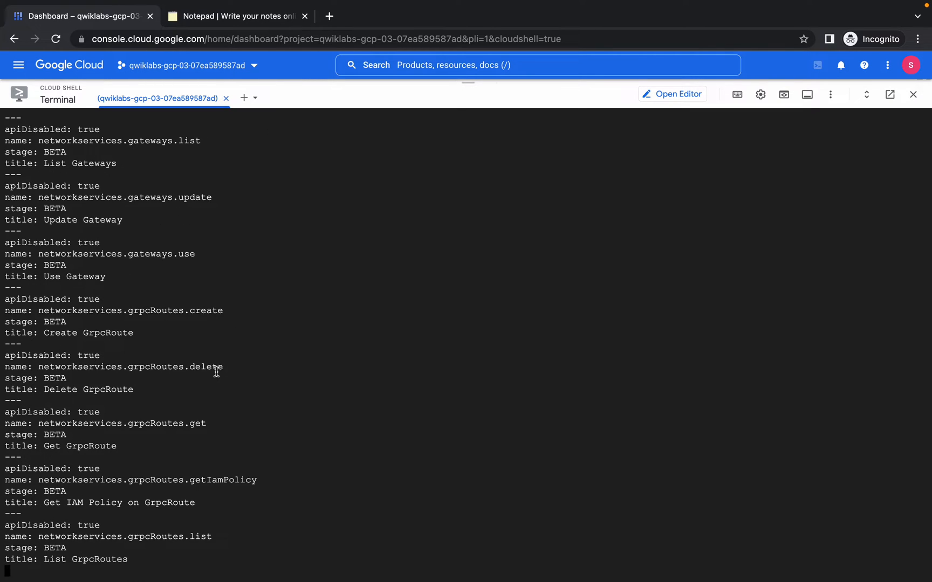
scroll(down, 3)
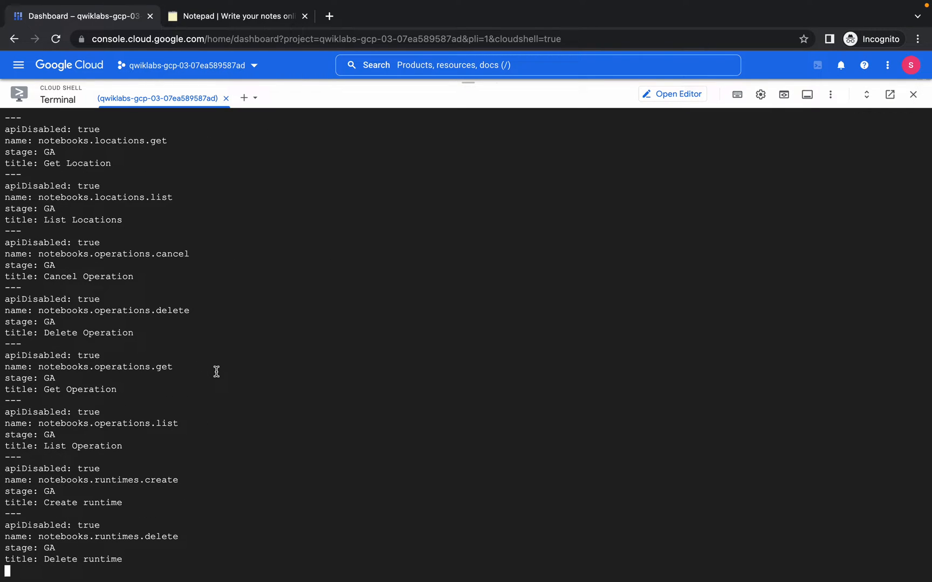
scroll(down, 3)
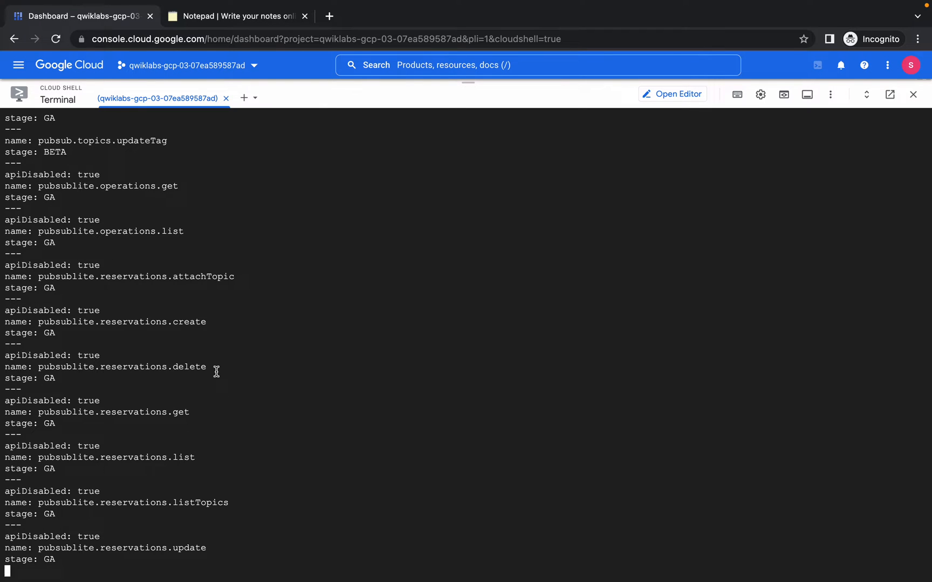
scroll(down, 3)
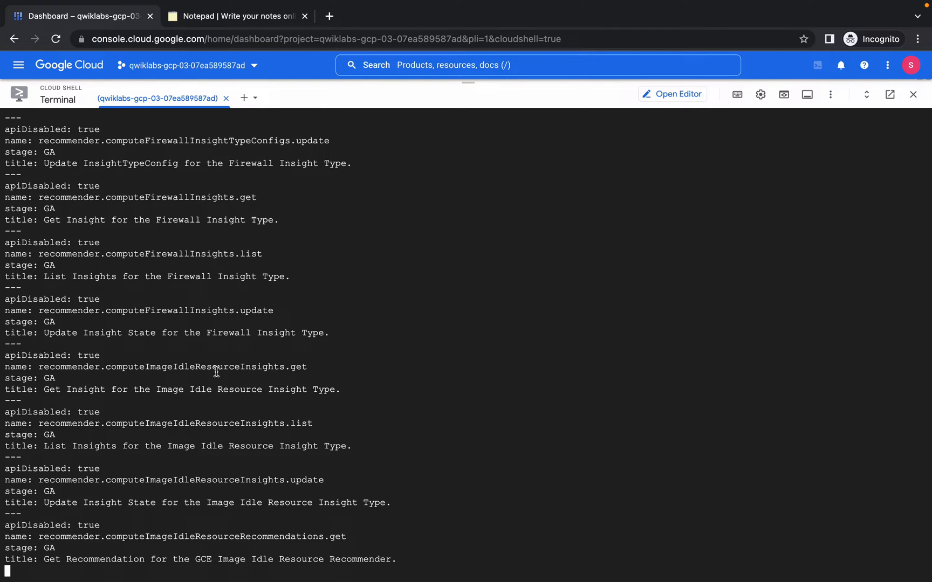
scroll(down, 3)
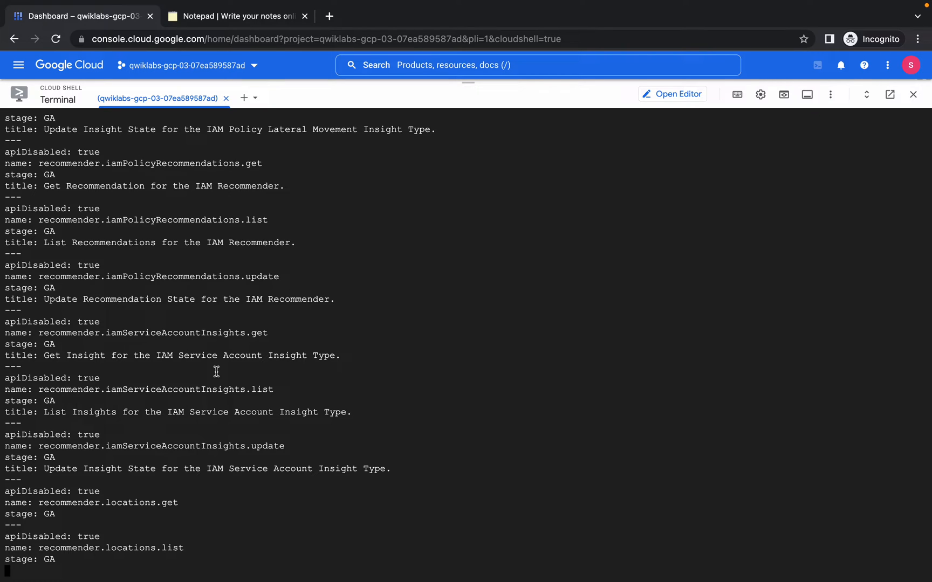
scroll(down, 3)
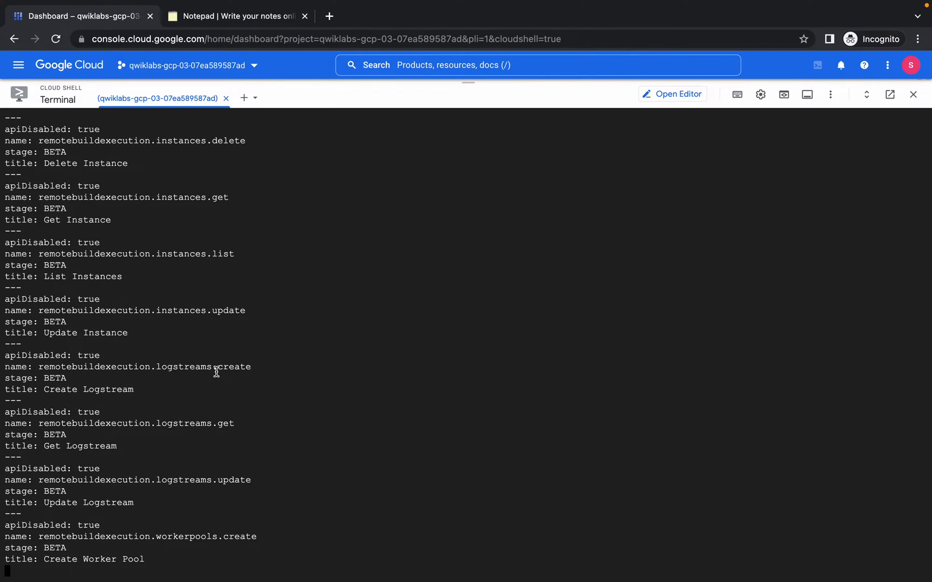
scroll(down, 3)
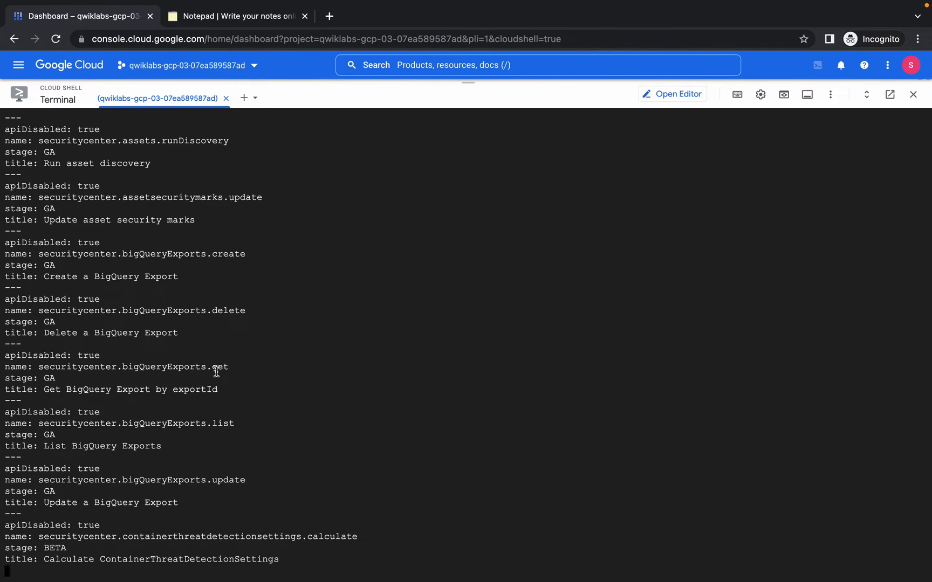
scroll(down, 3)
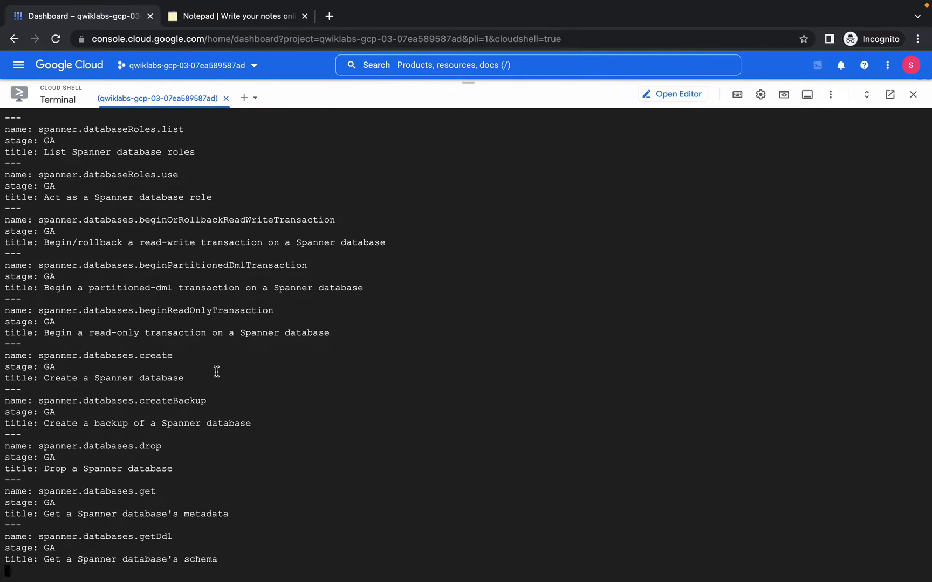
scroll(down, 3)
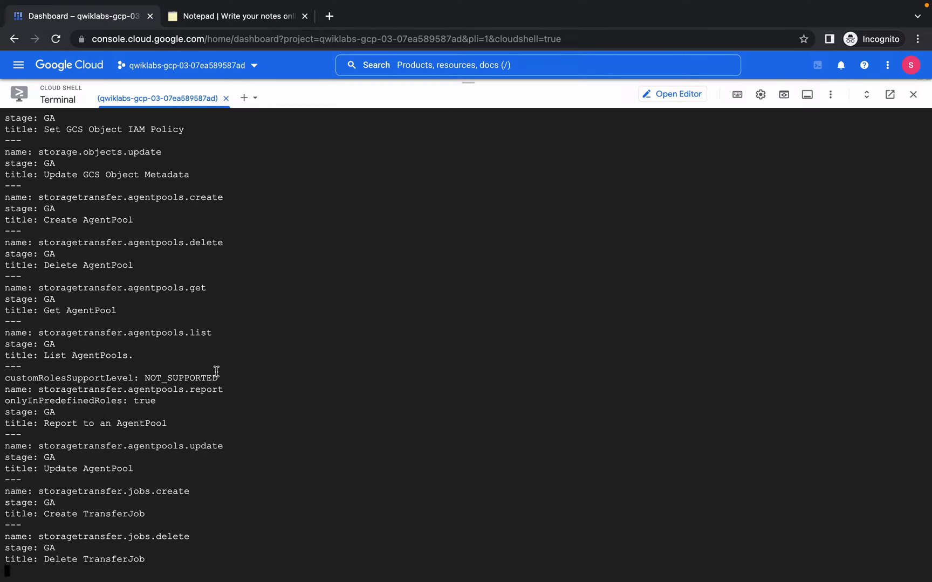
scroll(down, 3)
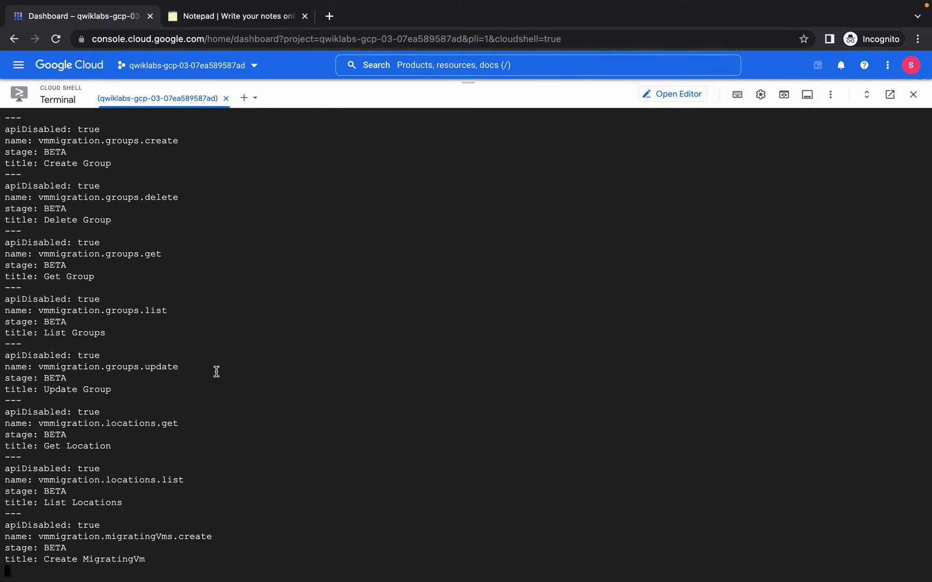
scroll(down, 3)
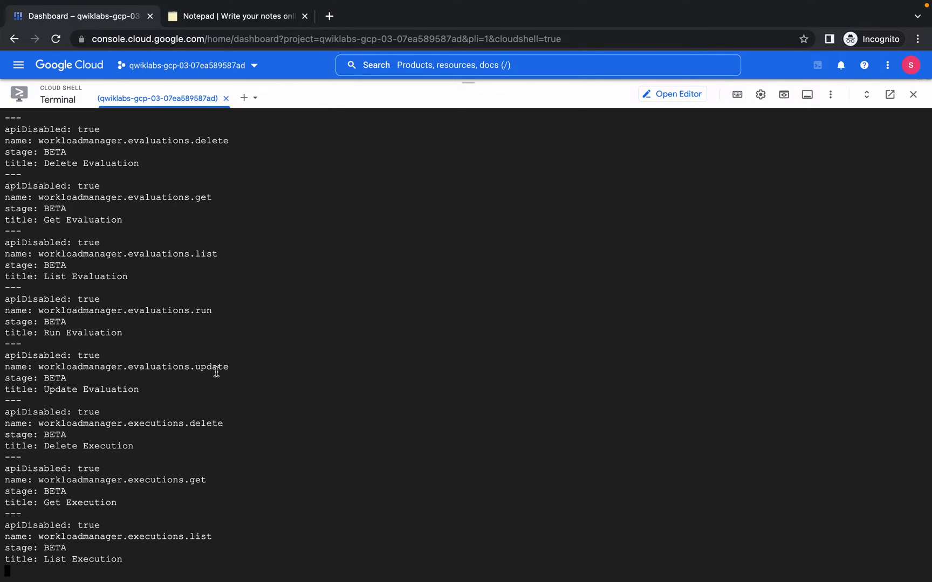
scroll(down, 3)
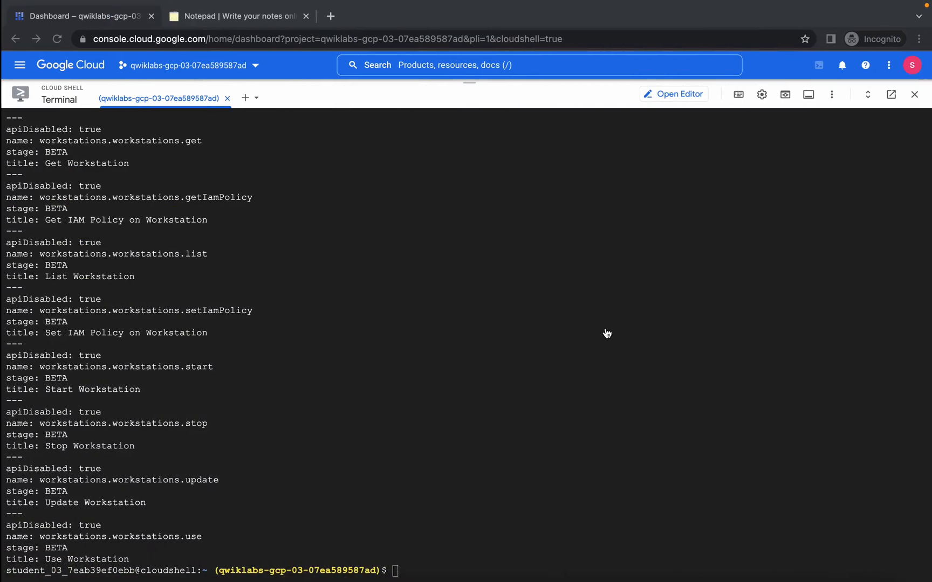
text(gcloud iam list-grantable-roles //cloudresourcemanager.googleapis.com/projects/$DEVSHELL_PROJECT_ID)
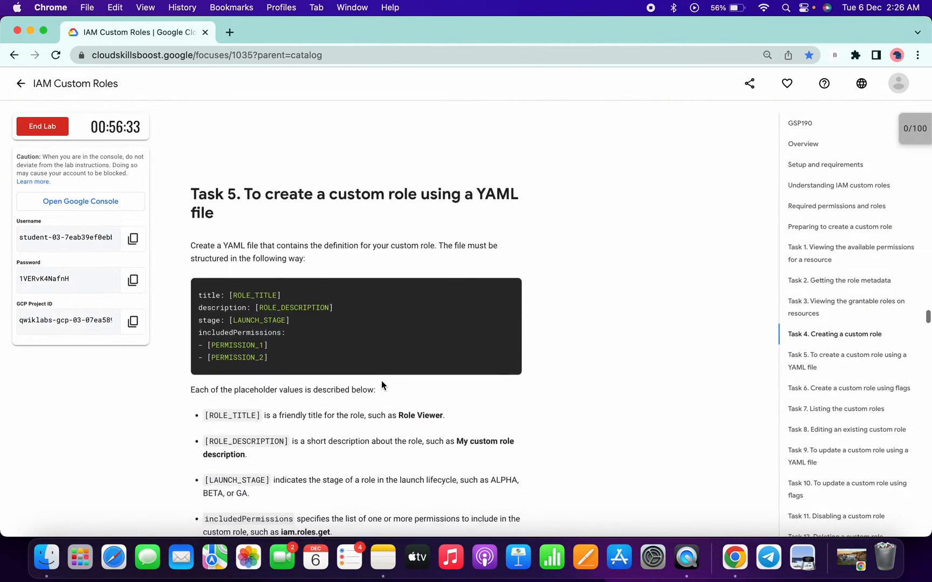
Step: Reach Task 5 and copy the 'nano role-definition.yaml' command
scroll(down, 3)
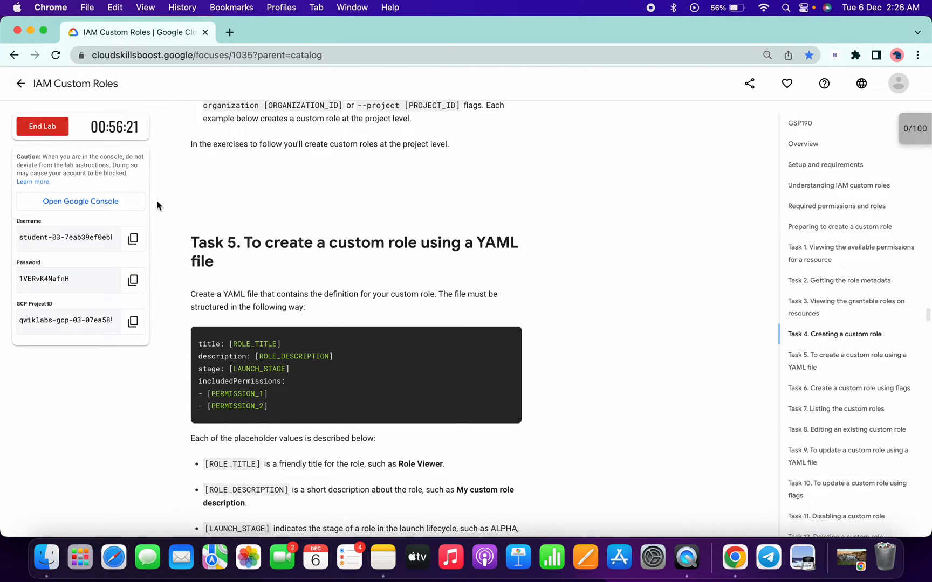
scroll(down, 3)
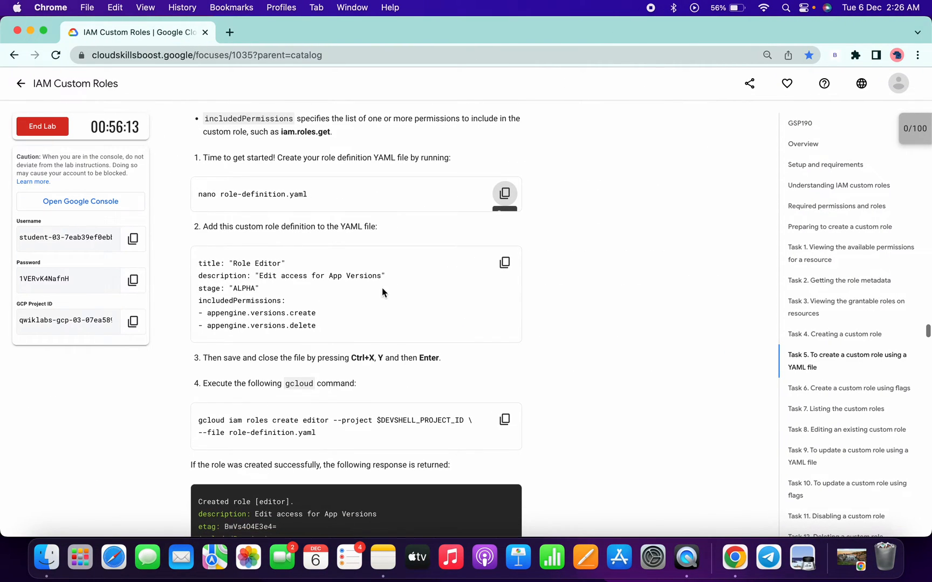
click(505, 262)
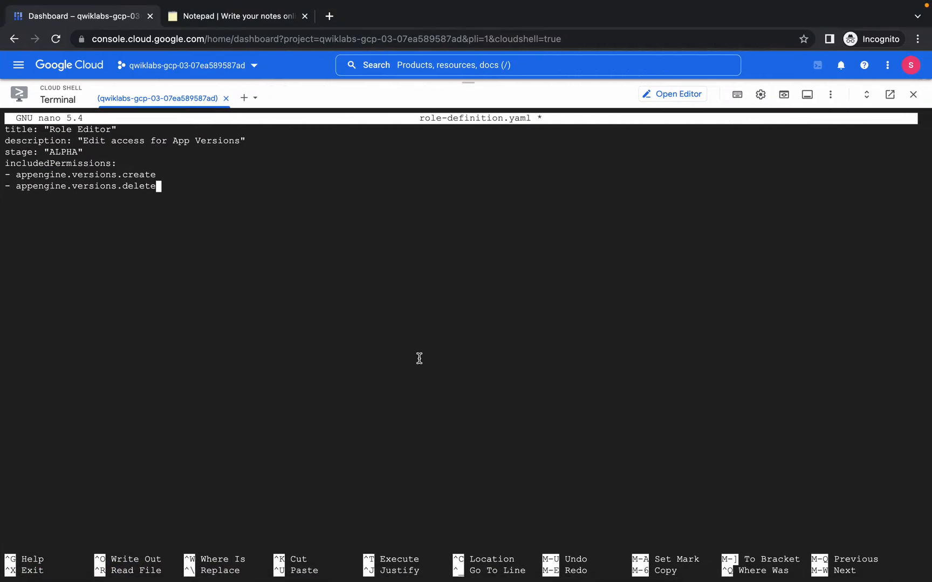
Step: Exit nano and save the modified role-definition.yaml with the Role Editor definition
key(ctrl+x)
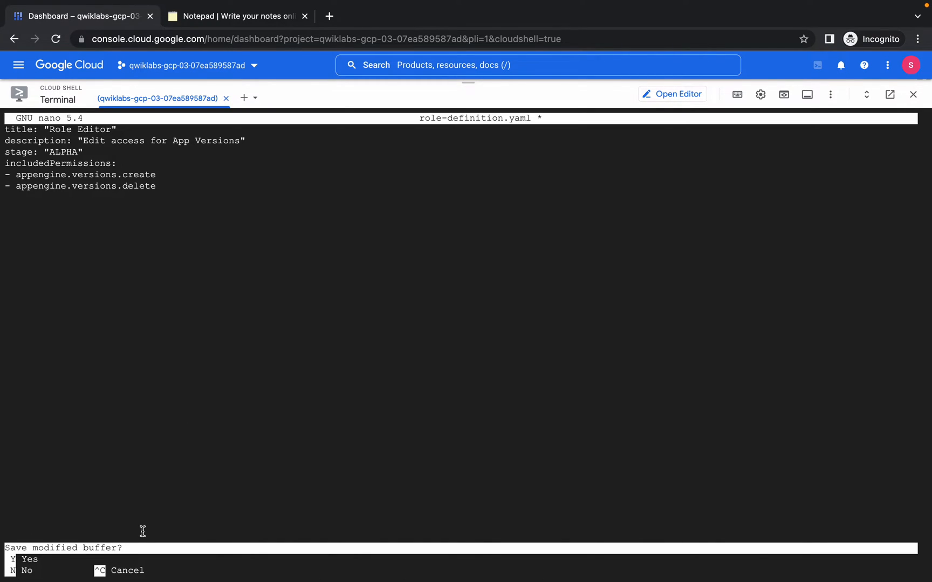
key(y)
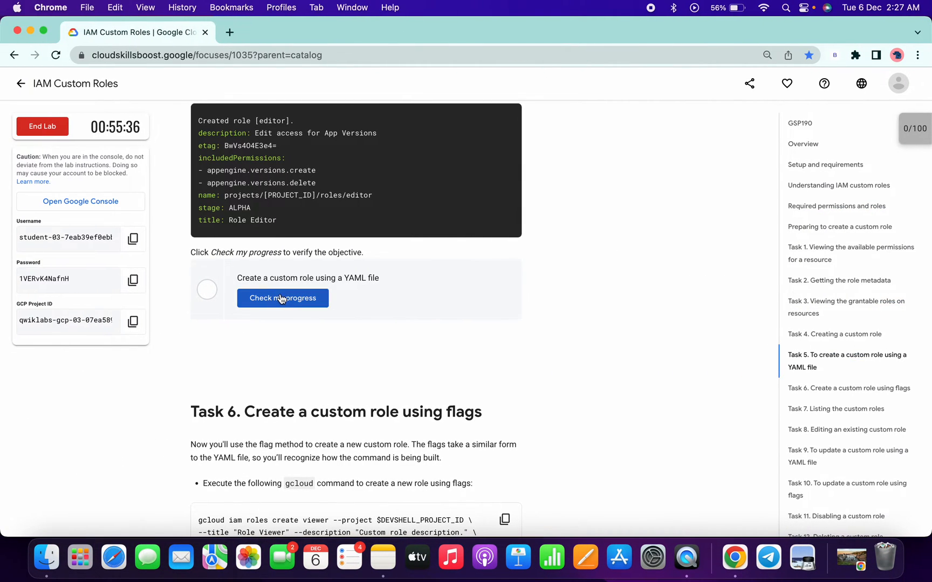
Step: Check progress on the YAML custom role objective until it shows Assessment Completed
click(282, 298)
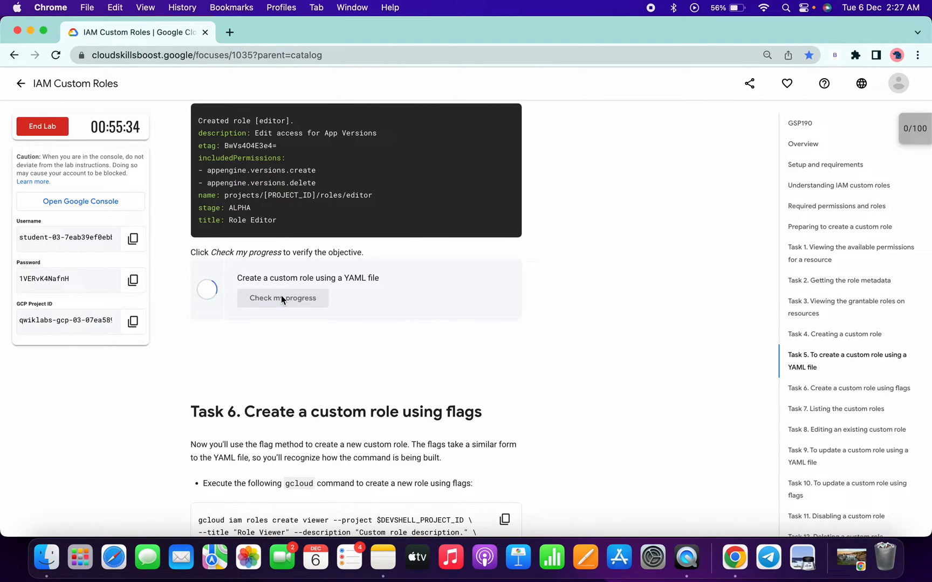
click(282, 297)
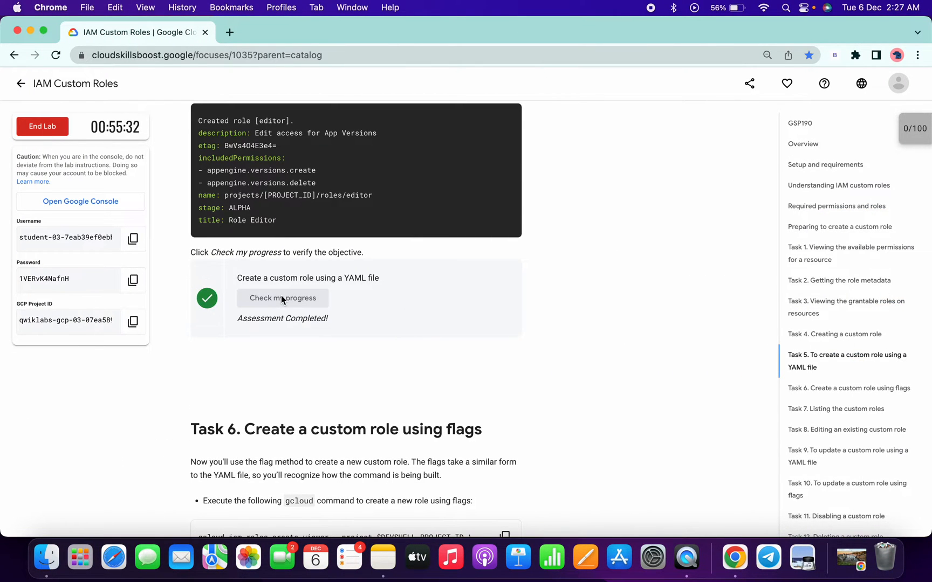
scroll(down, 3)
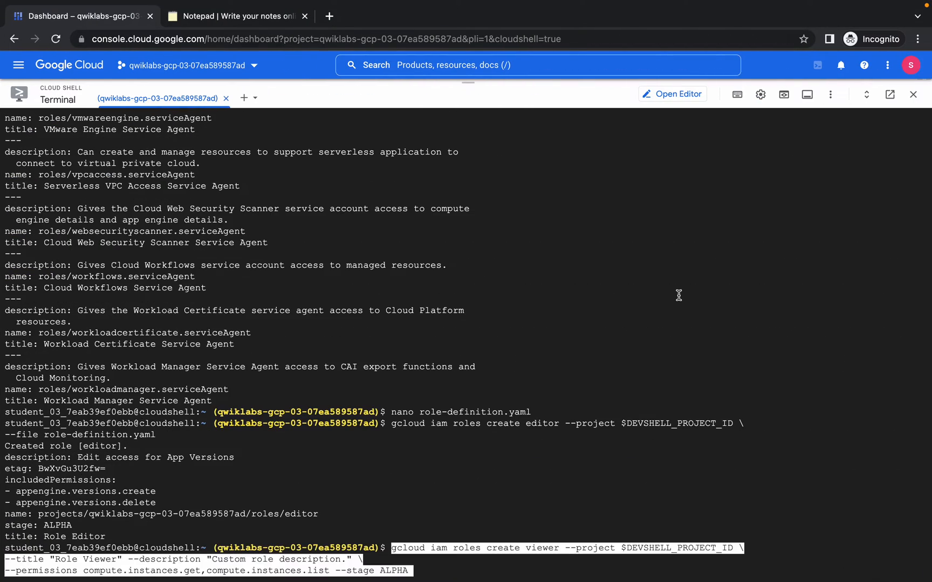
Step: Run the gcloud iam roles create viewer command with Role Viewer title and ALPHA stage
key(Enter)
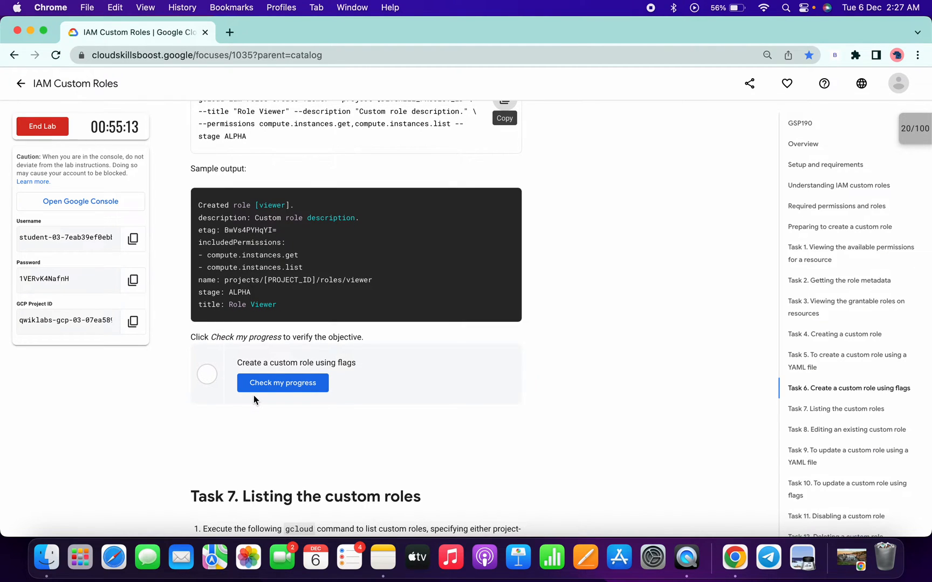
Step: Check progress on Task 6's flags-based custom role, raising the score to 40/100
scroll(down, 3)
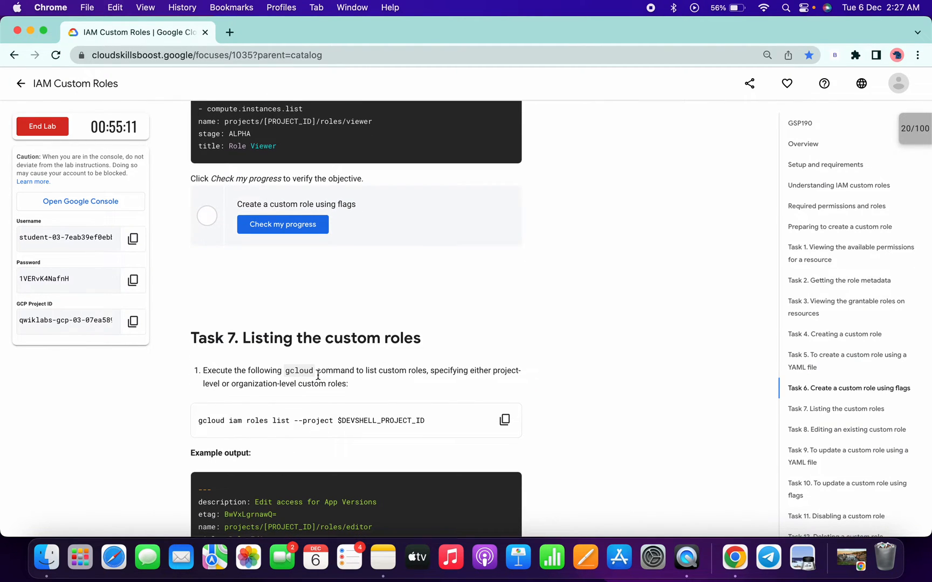
scroll(down, 3)
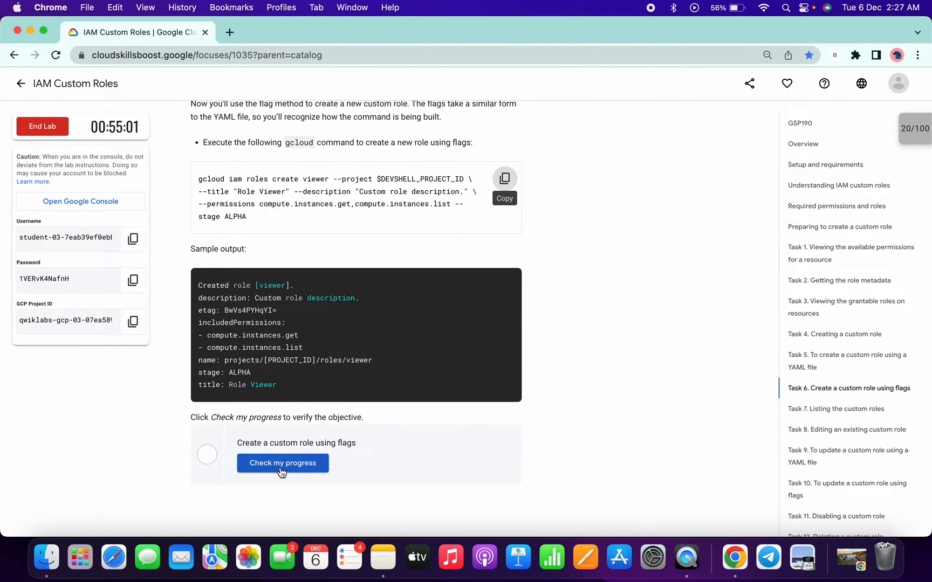
click(282, 462)
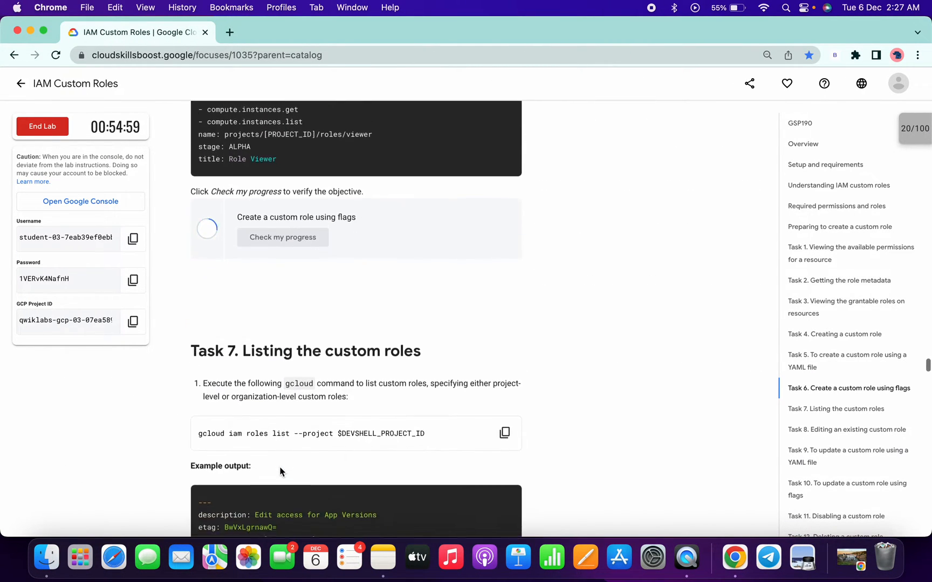
Step: Read ahead through Tasks 7–9 and switch to the Notepad to edit the describe command
scroll(down, 3)
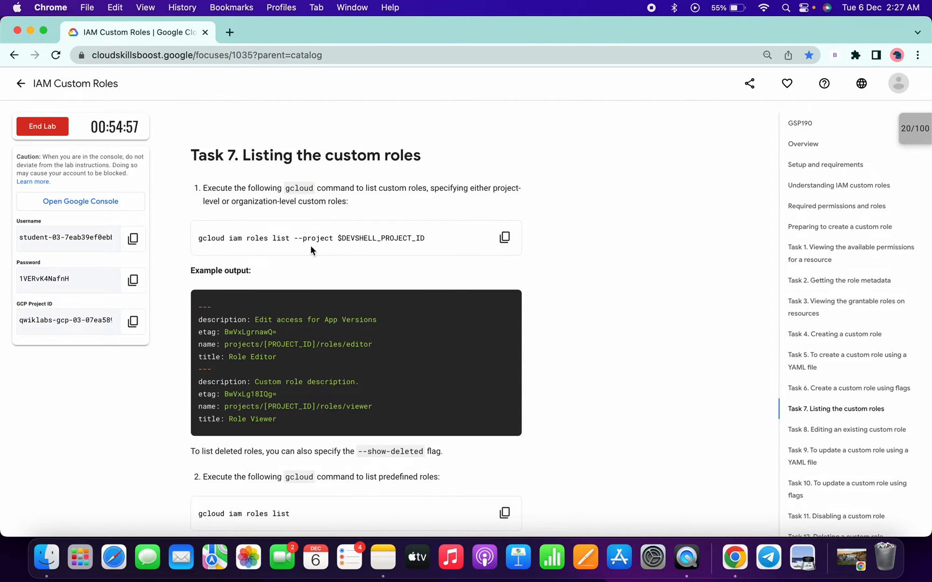
scroll(down, 3)
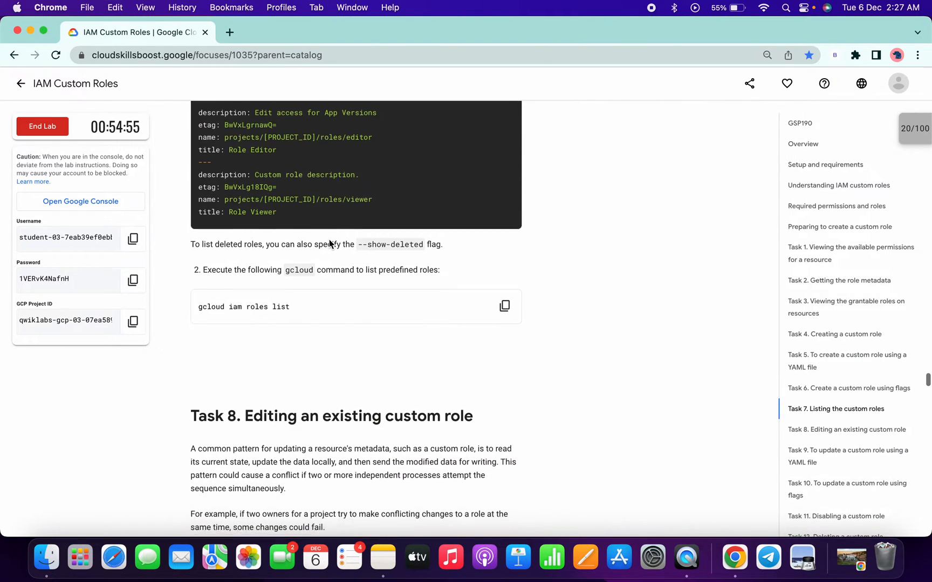
scroll(down, 3)
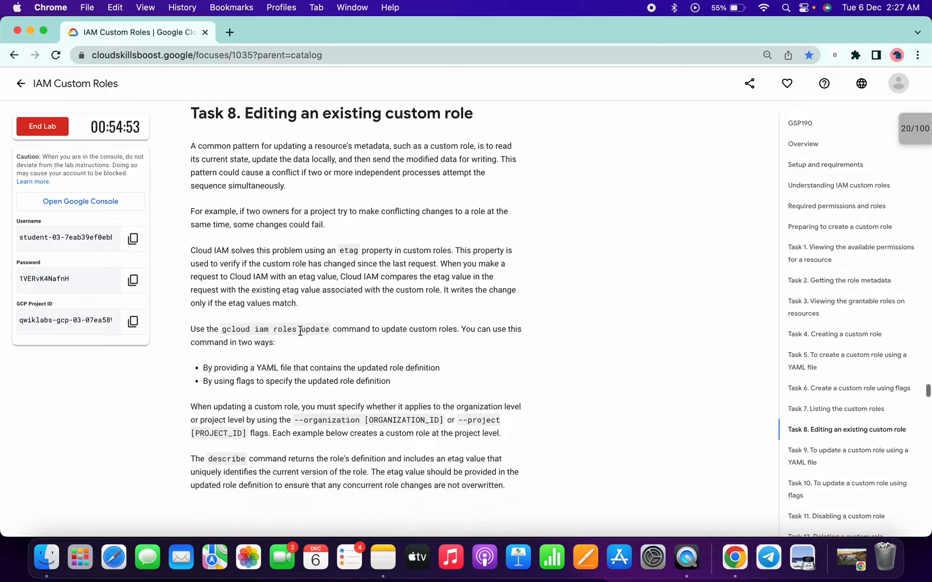
scroll(down, 3)
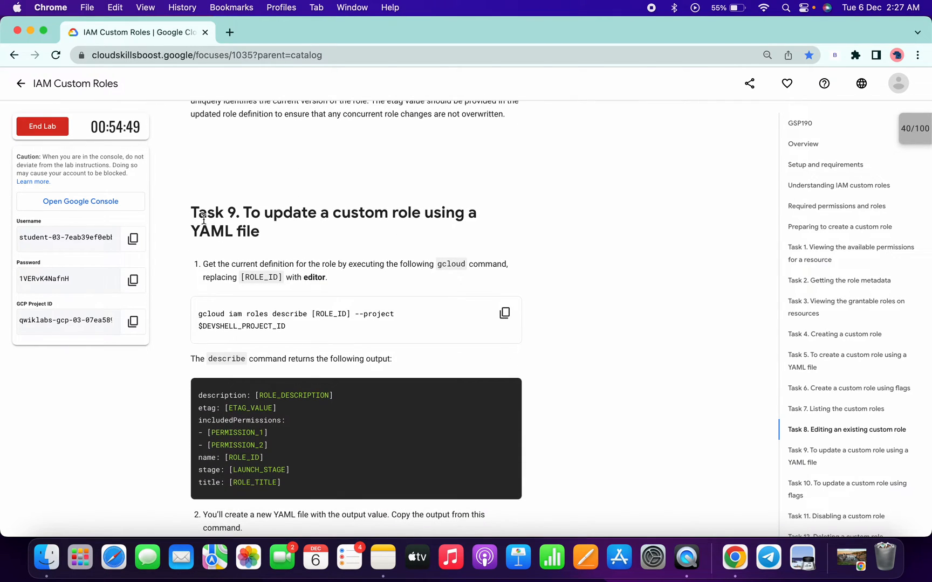
mouse_move(503, 314)
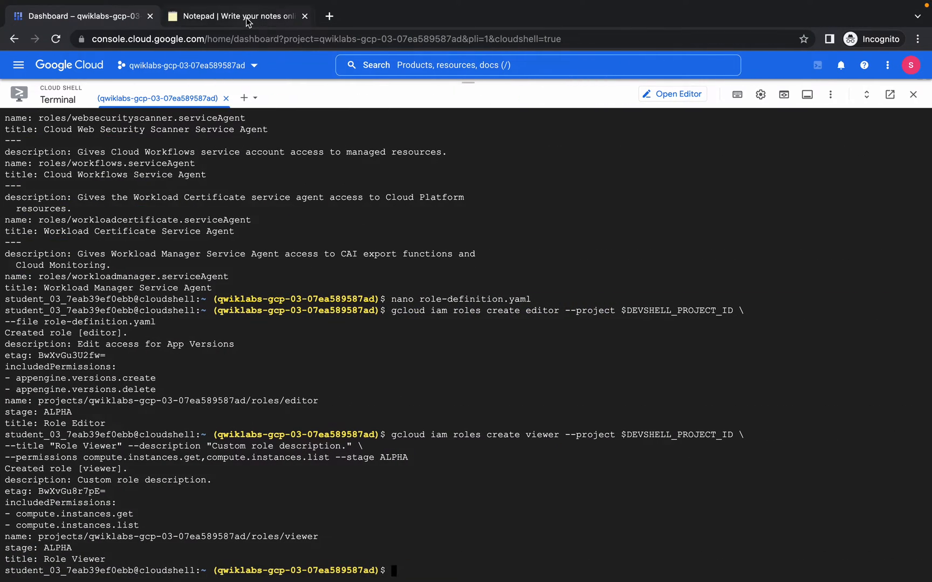
click(237, 16)
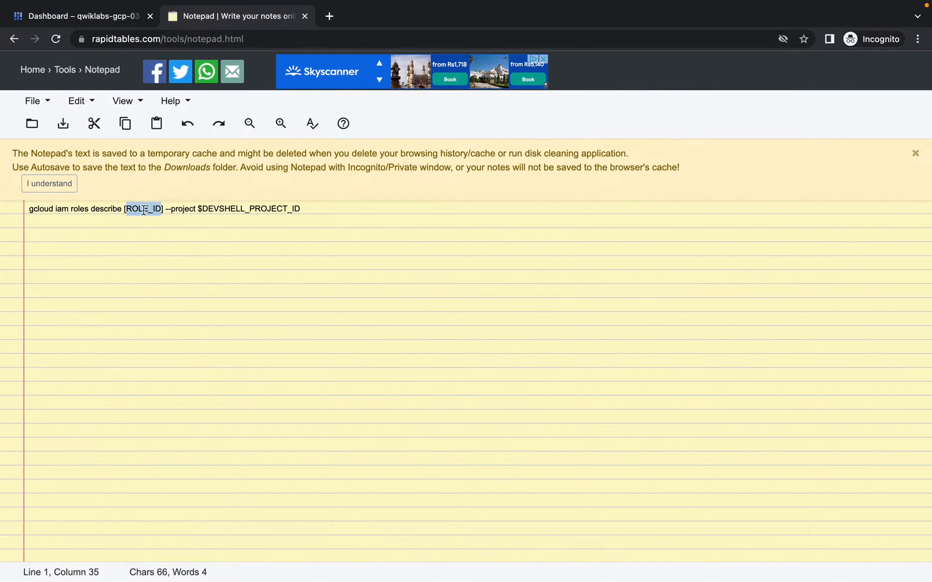
Step: Replace [ROLE_ID] with editor in the saved gcloud iam roles describe command
key(Delete)
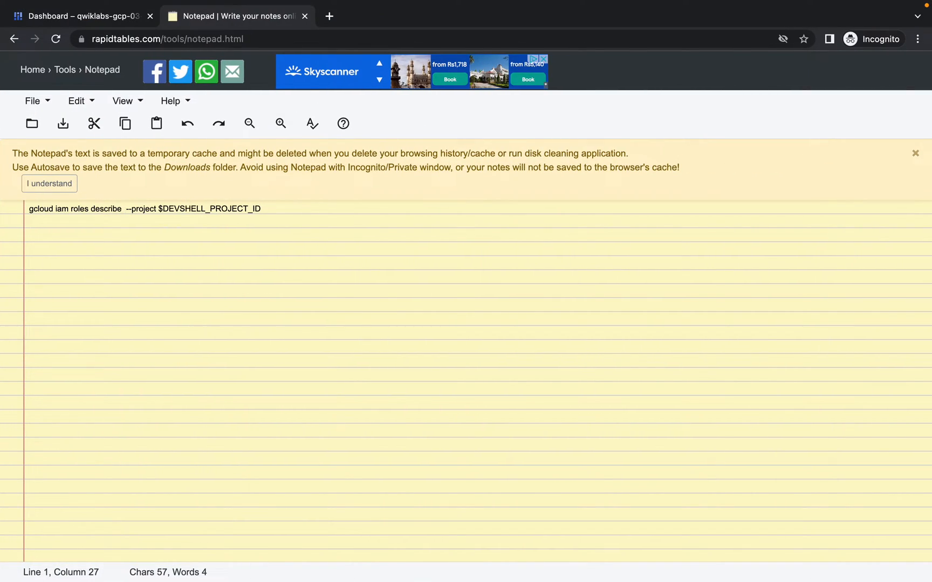
text(editor)
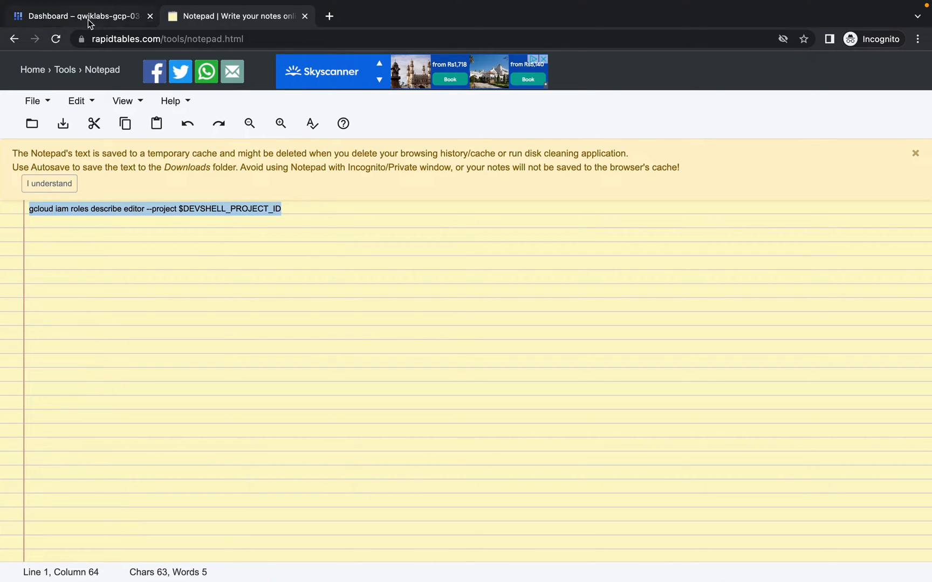
click(83, 16)
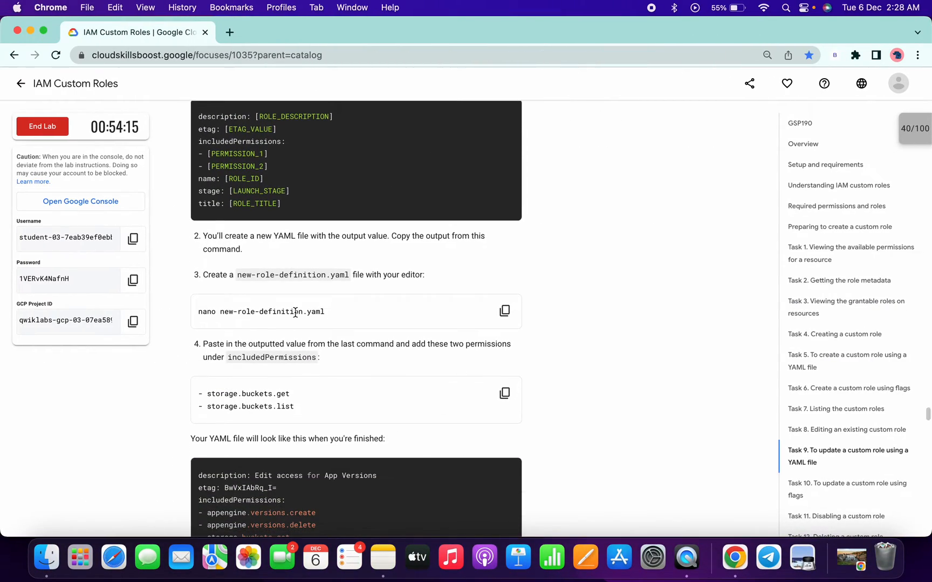
Step: Copy the sample YAML with storage.buckets.get and storage.buckets.list for the editor role
scroll(down, 3)
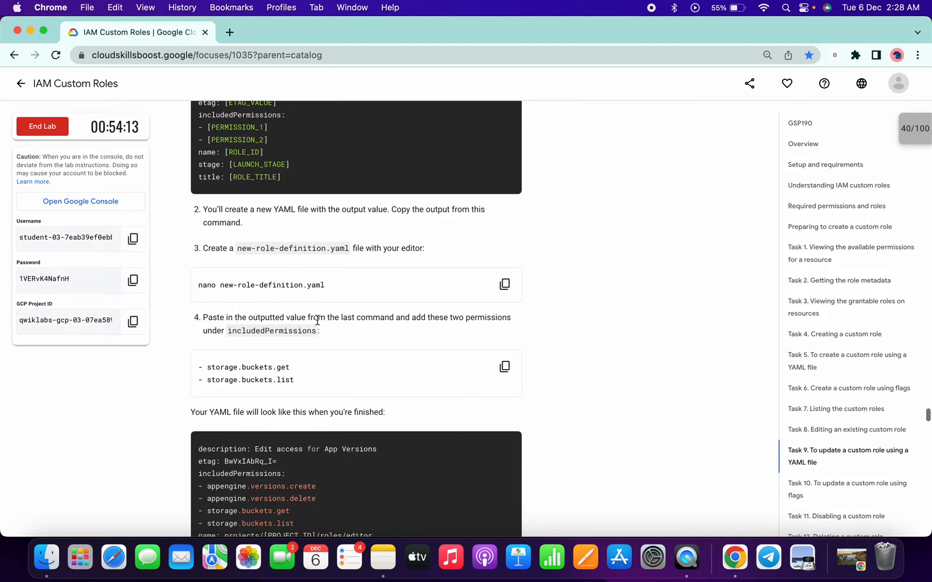
mouse_move(197, 303)
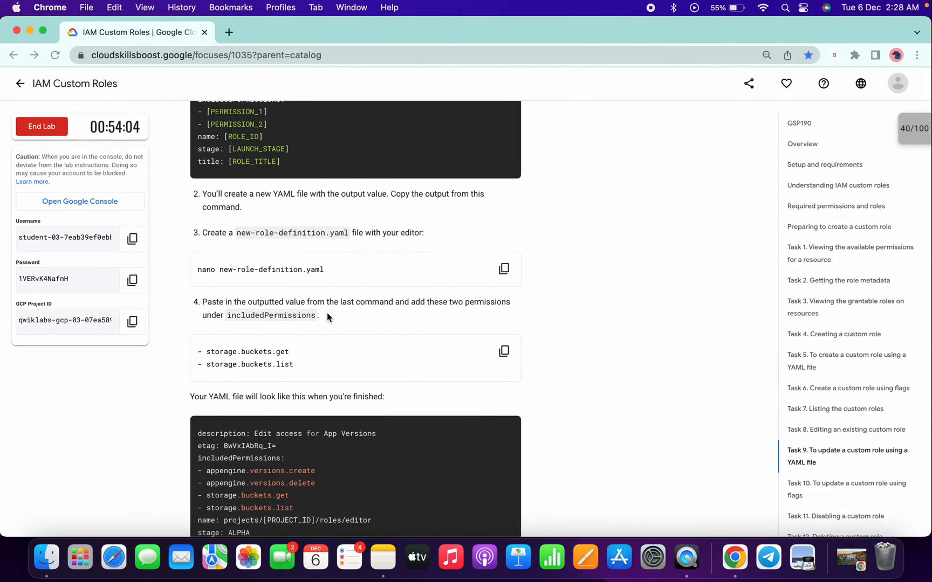
scroll(down, 3)
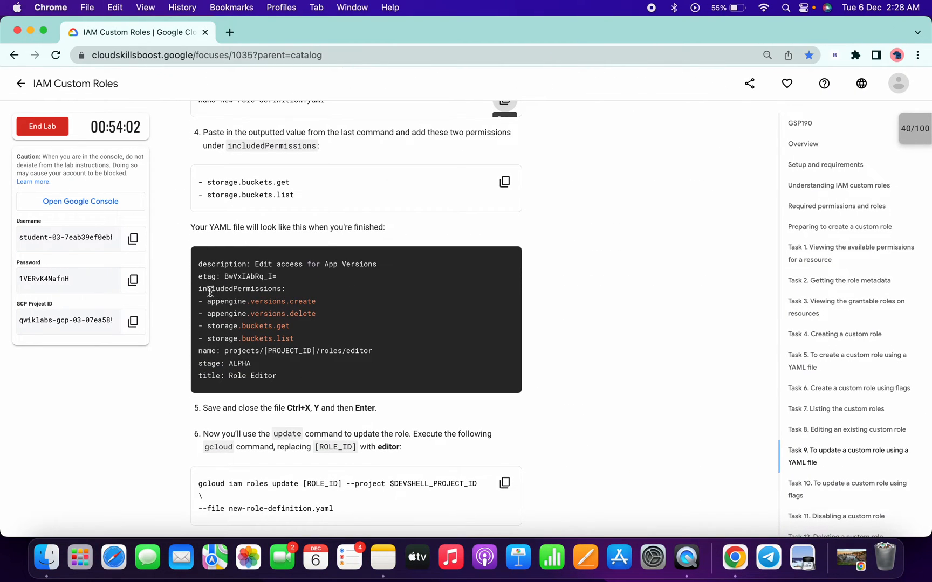
drag(198, 263, 277, 375)
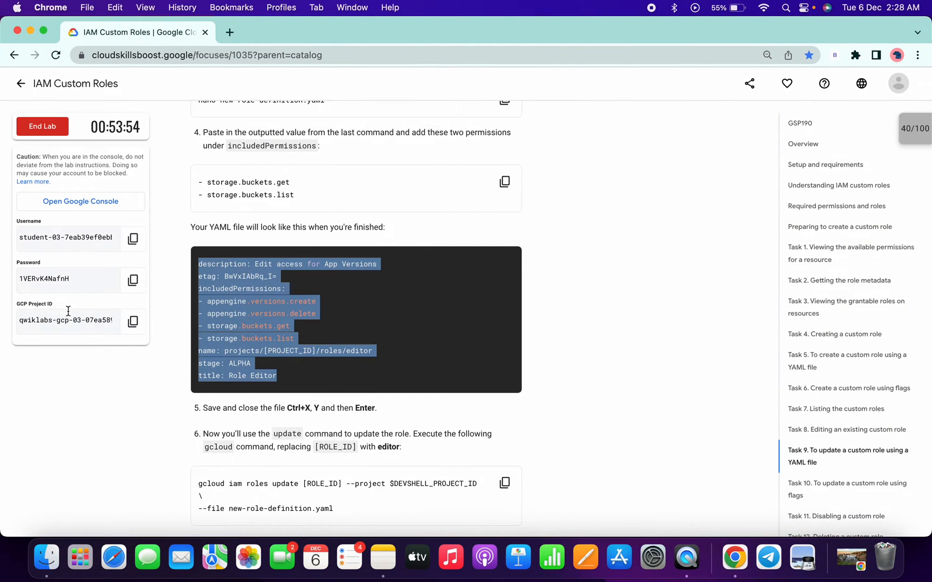
click(134, 322)
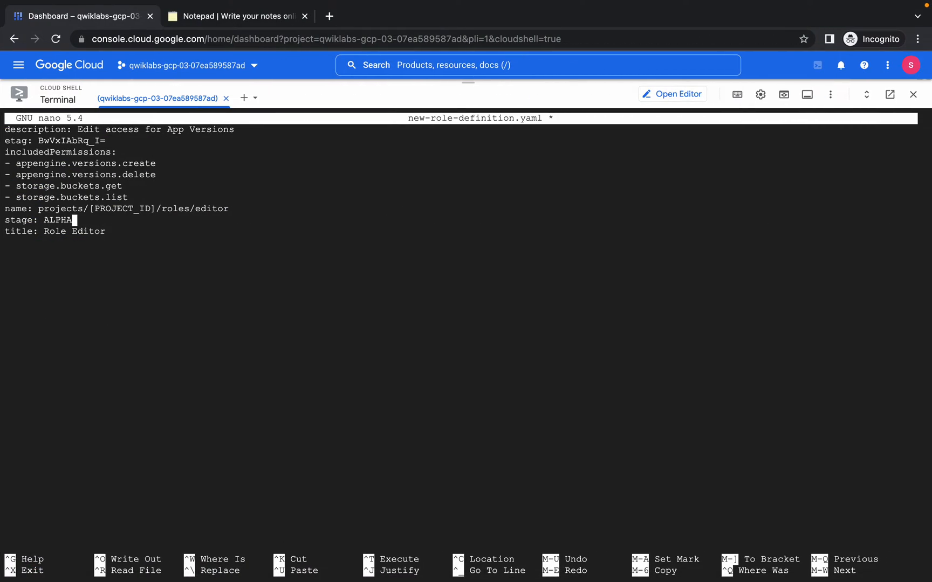
Step: Put the lab project ID into the role name and blank out the etag value in nano
click(153, 209)
text(qwiklabs-gcp-03-07ea589587ad)
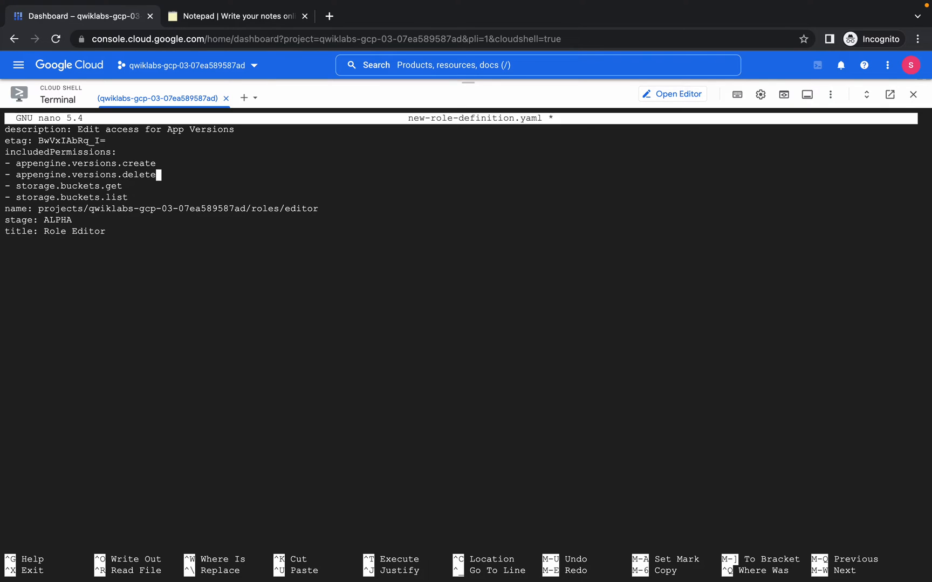
click(106, 141)
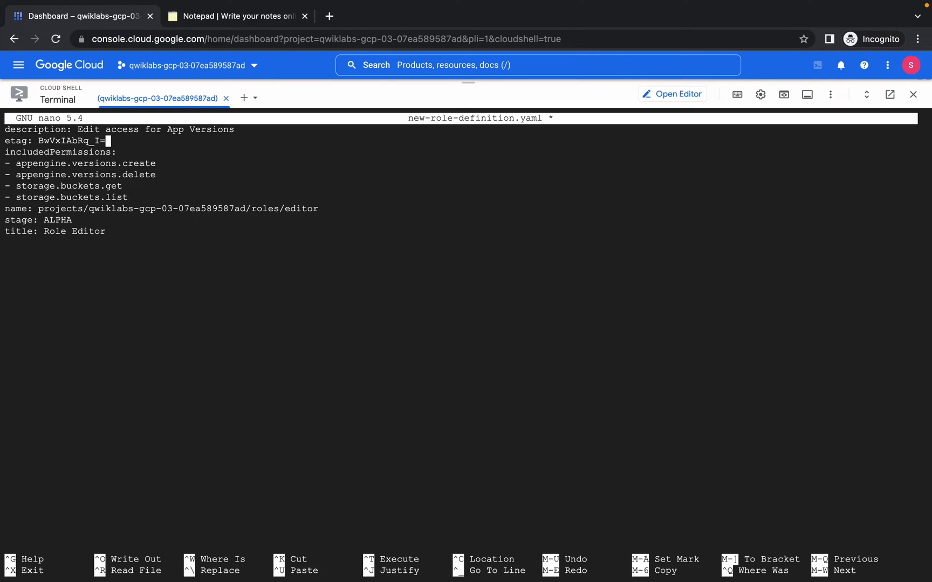
key(BackSpace)
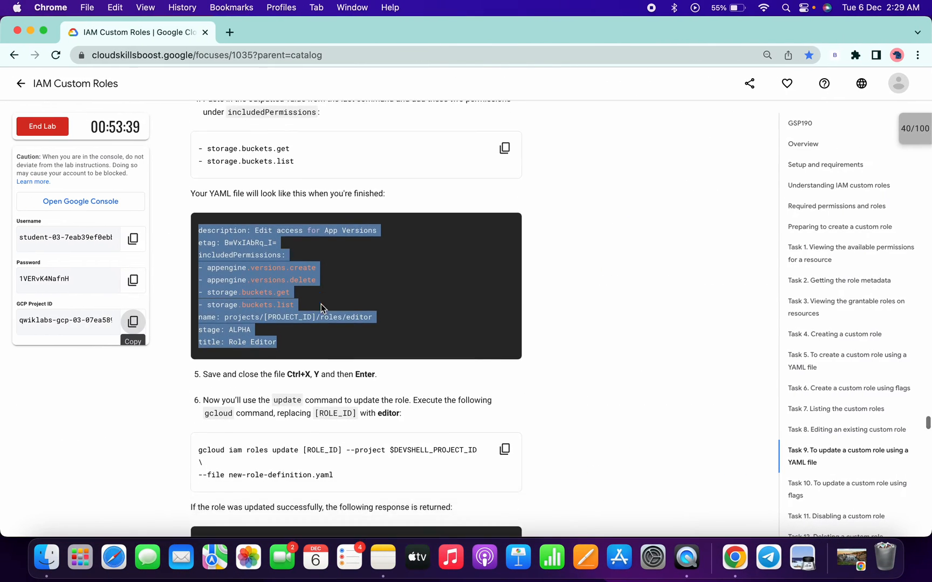
scroll(down, 3)
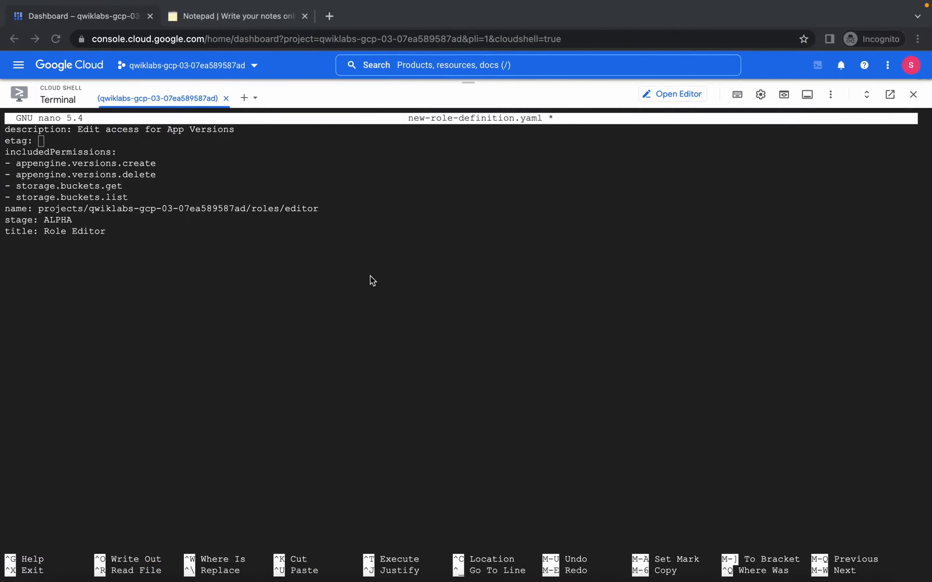
key(ctrl+o)
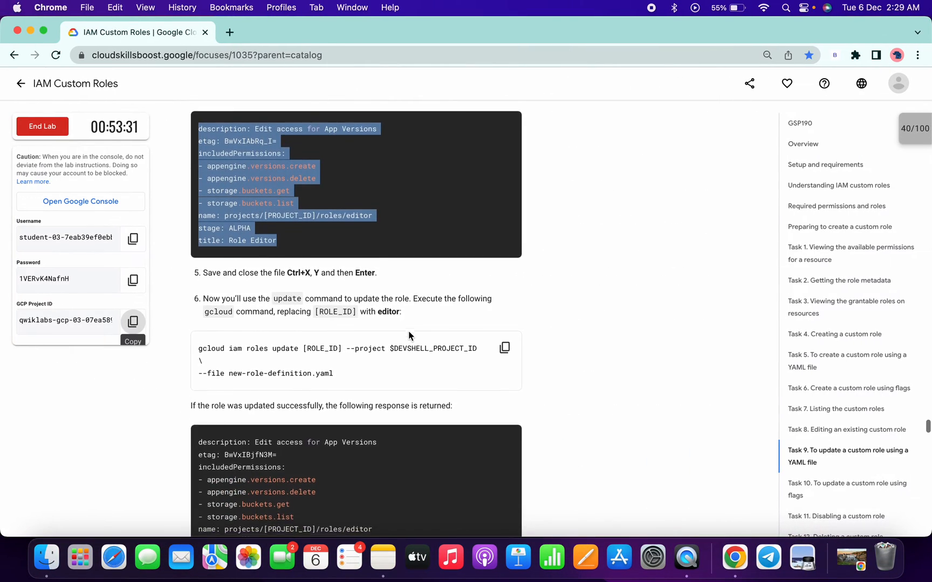
Step: Edit the gcloud iam roles update command so [ROLE_ID] reads editor, ready for Cloud Shell
scroll(down, 3)
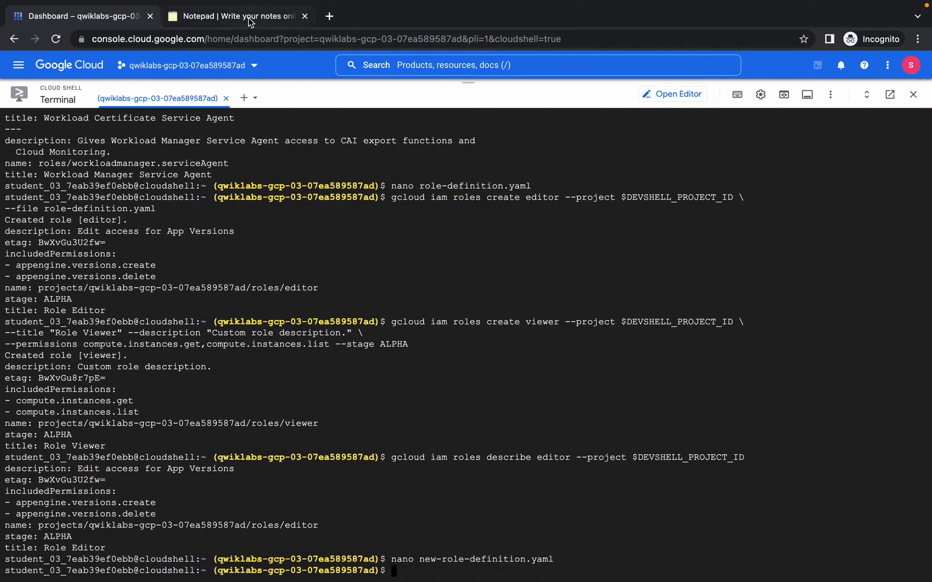
click(237, 16)
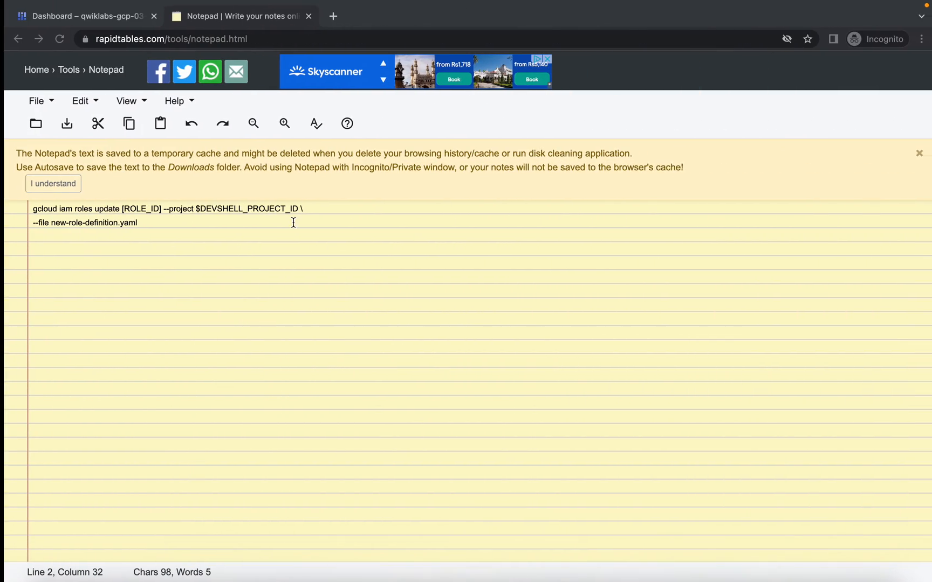
double_click(137, 209)
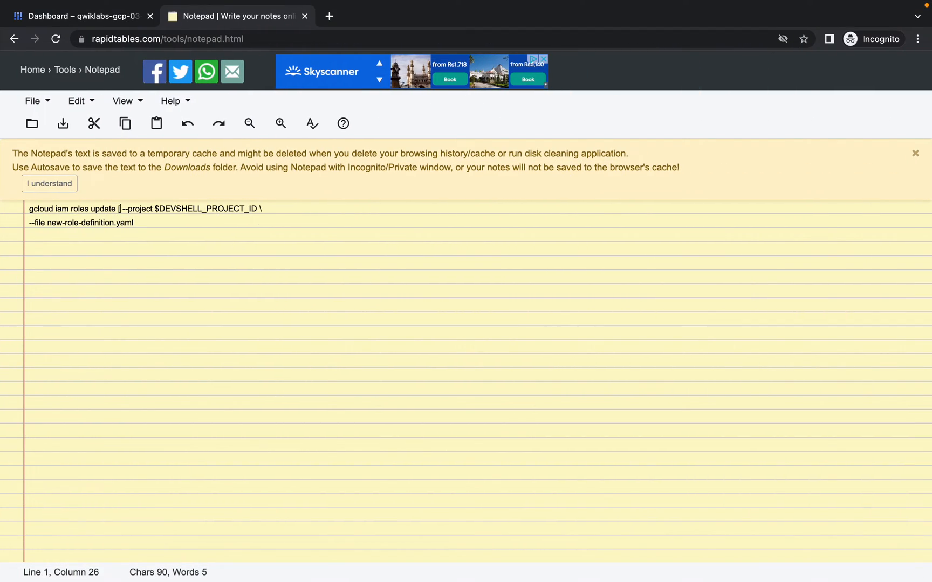
text(editor)
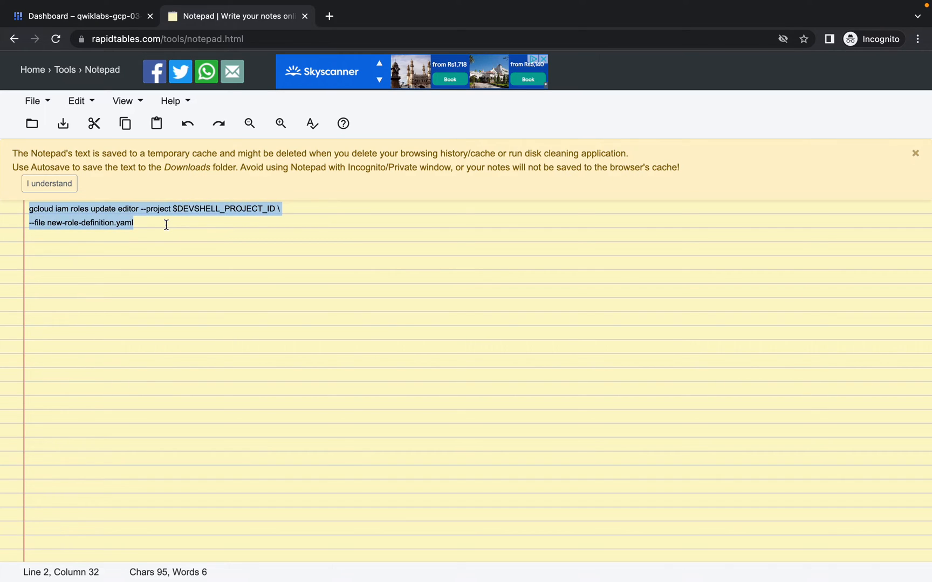
click(83, 16)
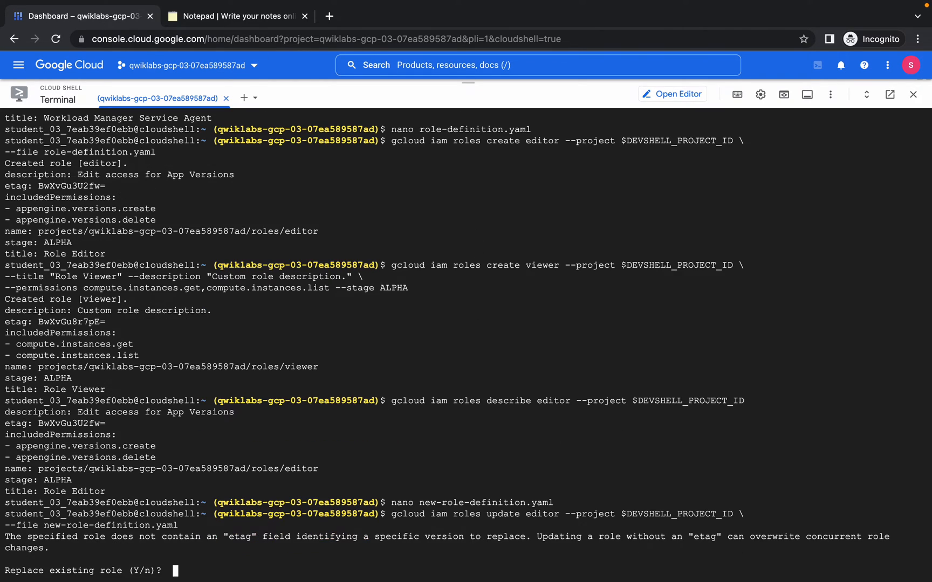
mouse_move(220, 463)
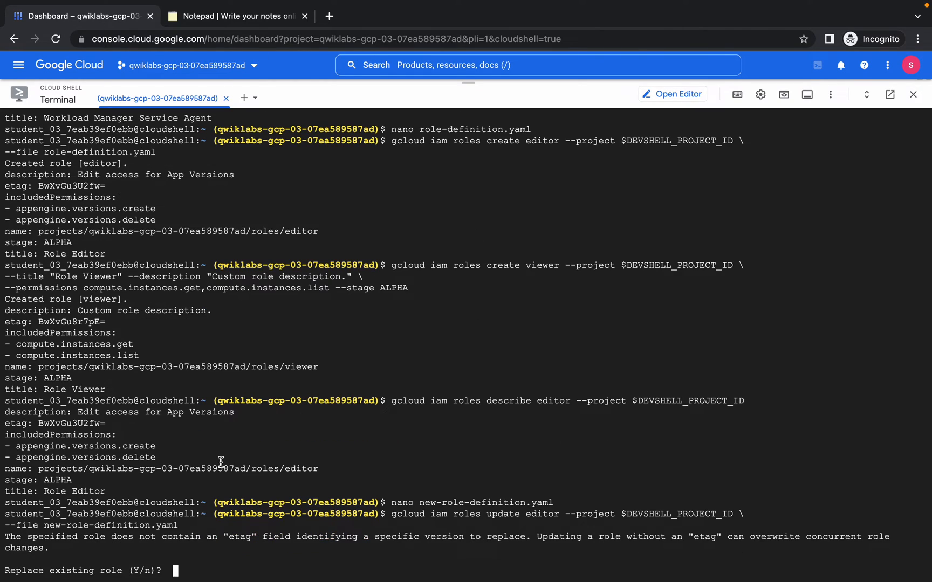
Step: Confirm with Y that the editor role is replaced by new-role-definition.yaml
text(Y)
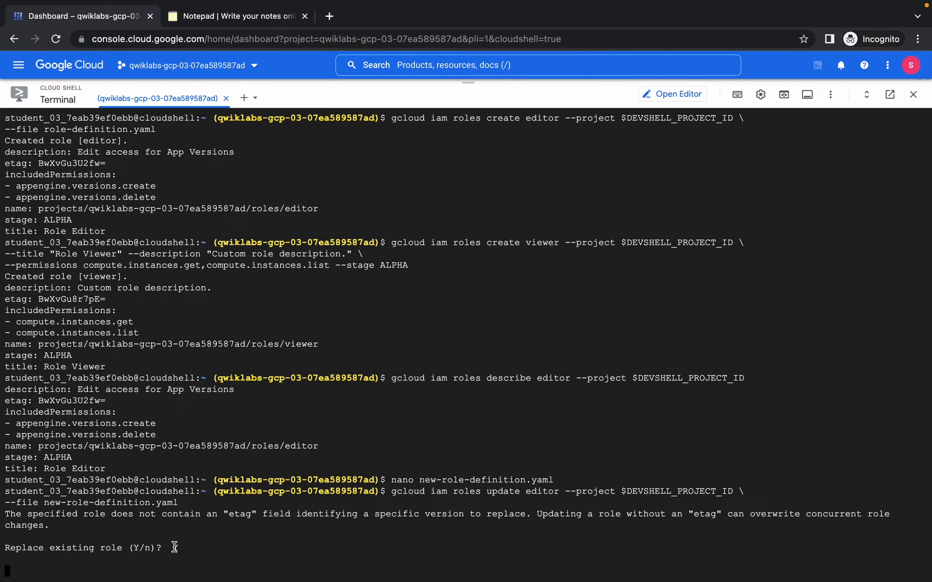
text(Y)
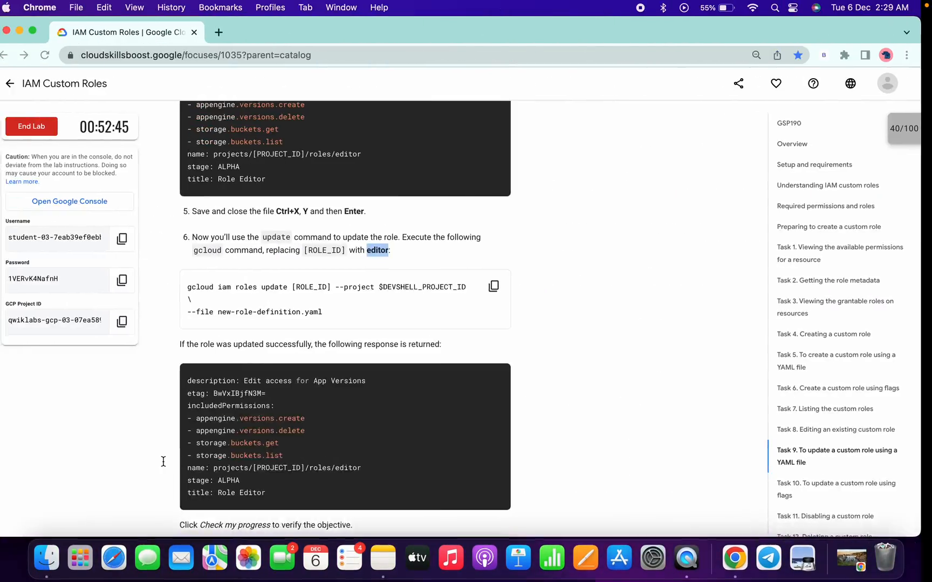
Step: Run Check my progress for Task 9's YAML-file role update
scroll(up, 3)
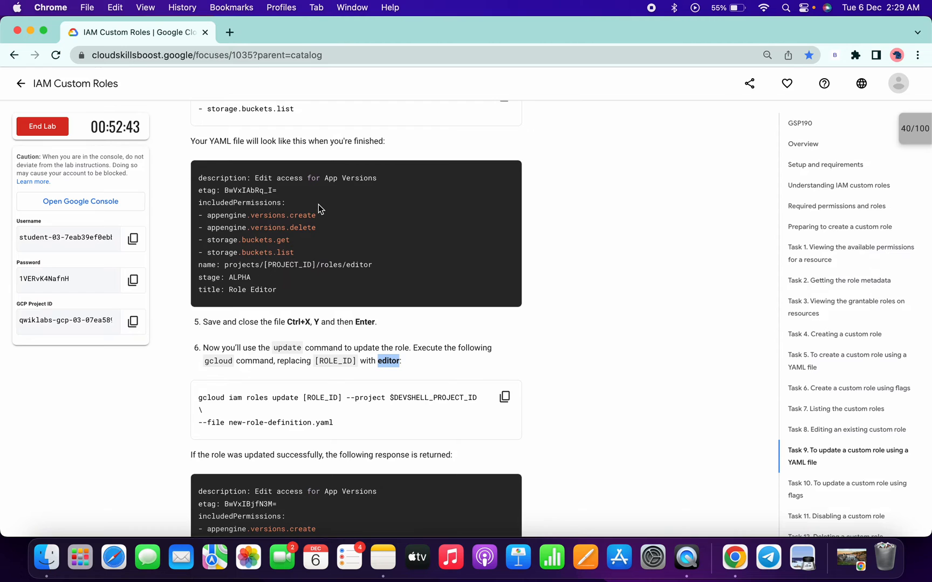
scroll(down, 3)
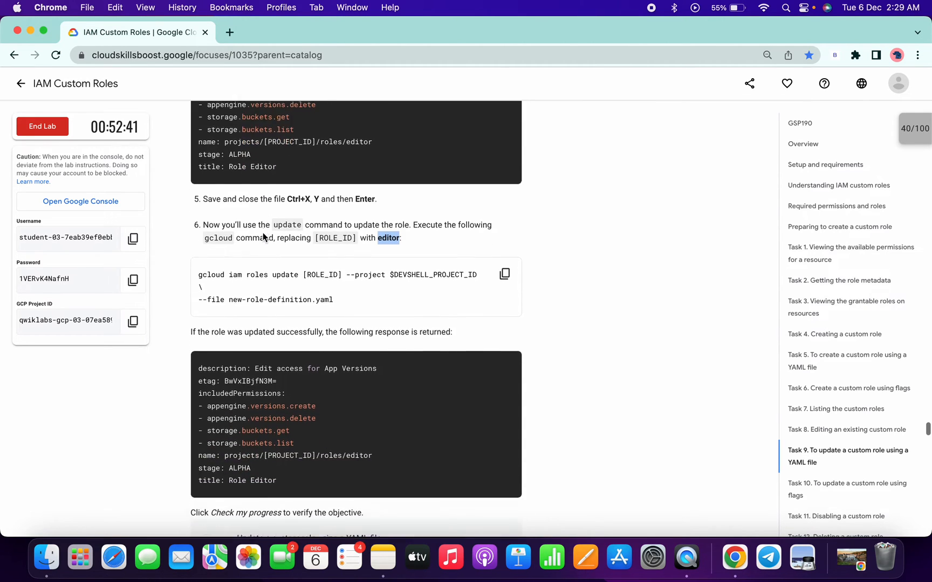
scroll(down, 3)
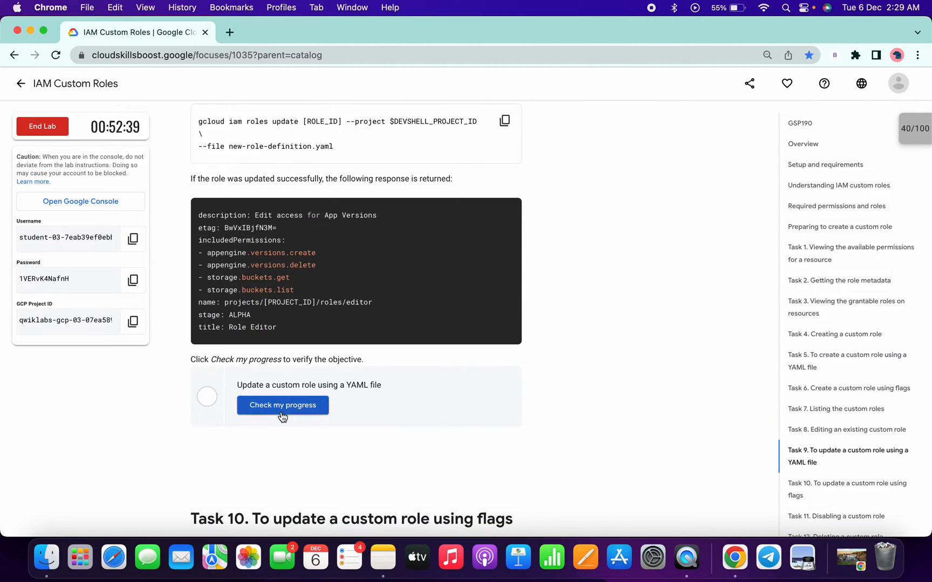
click(282, 405)
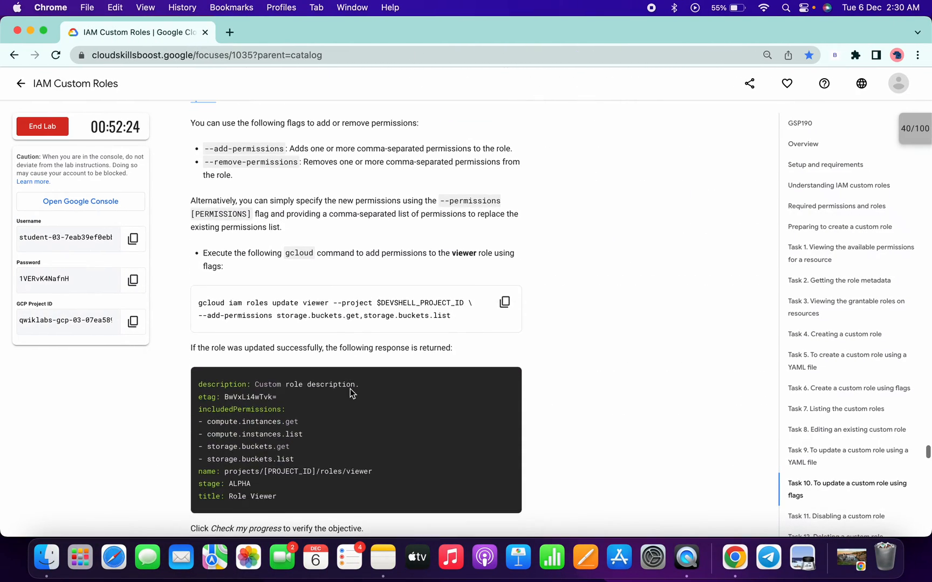
mouse_move(504, 302)
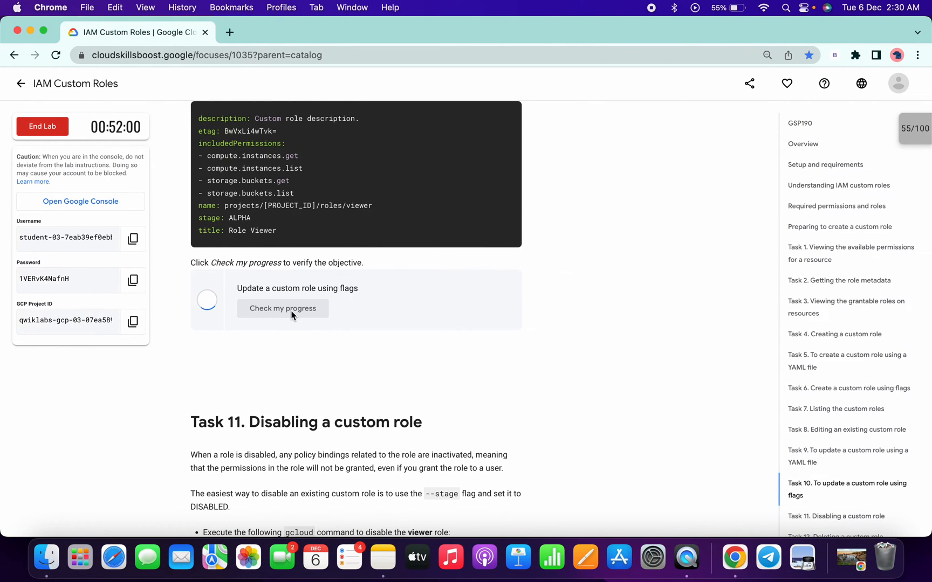
Step: Run Check my progress for Task 10, reaching score 55/100
click(282, 308)
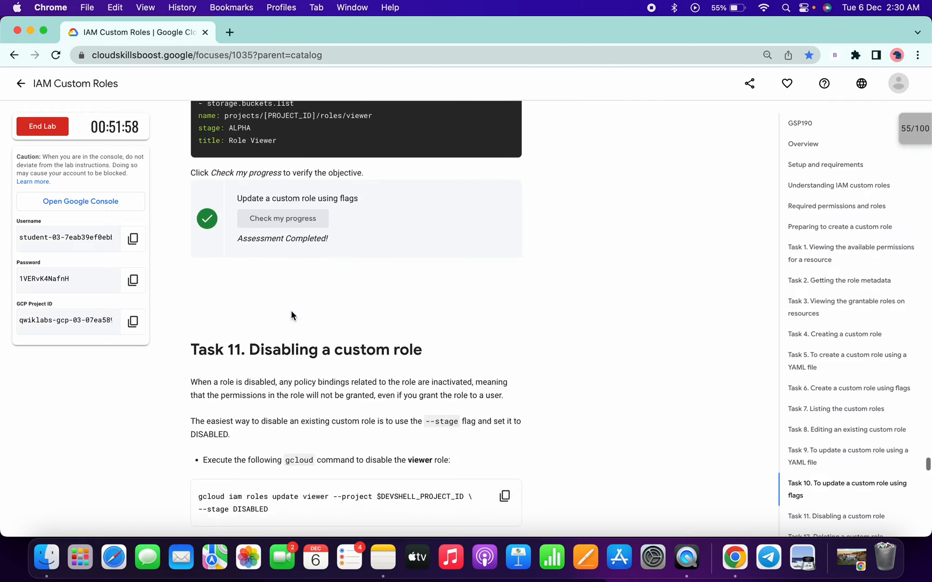
Step: Run Check my progress for Task 11's role disabling, reaching score 70/100
scroll(down, 3)
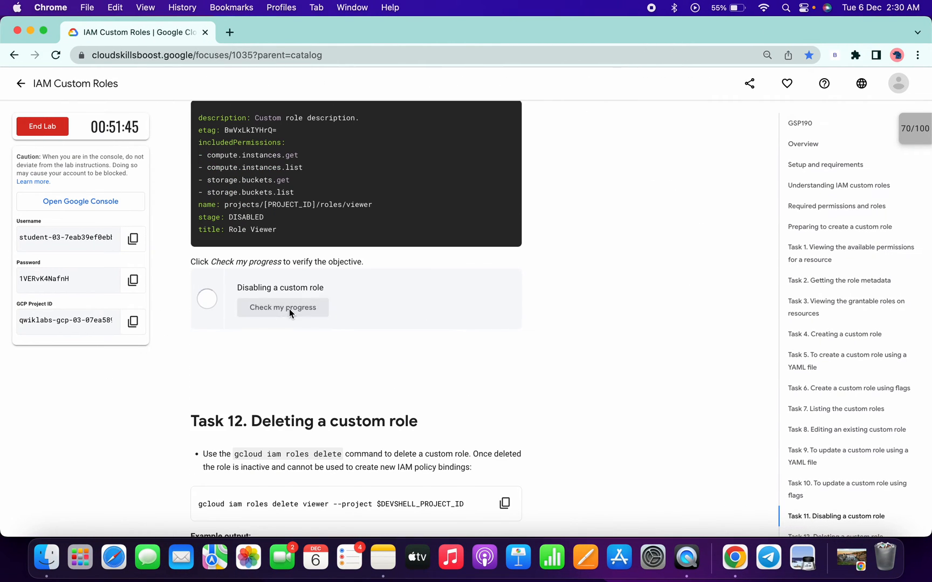
click(282, 307)
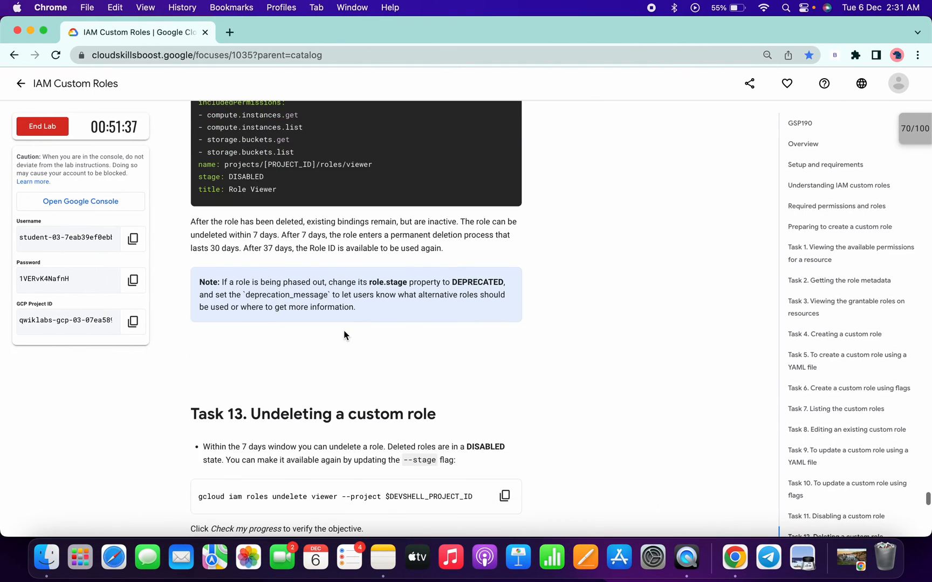
scroll(down, 3)
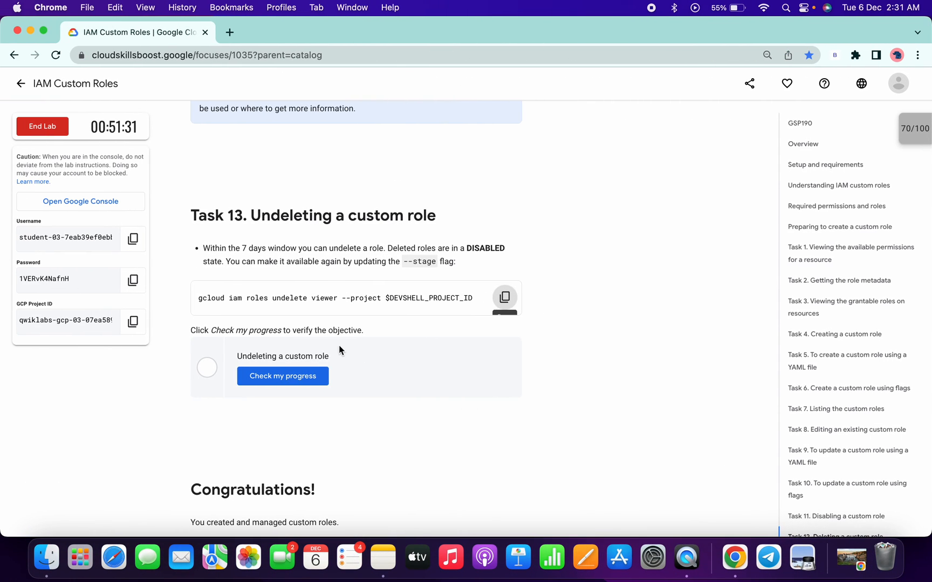
Step: Re-run Task 13's undelete check until Assessment Completed shows and the score hits 100/100
click(282, 375)
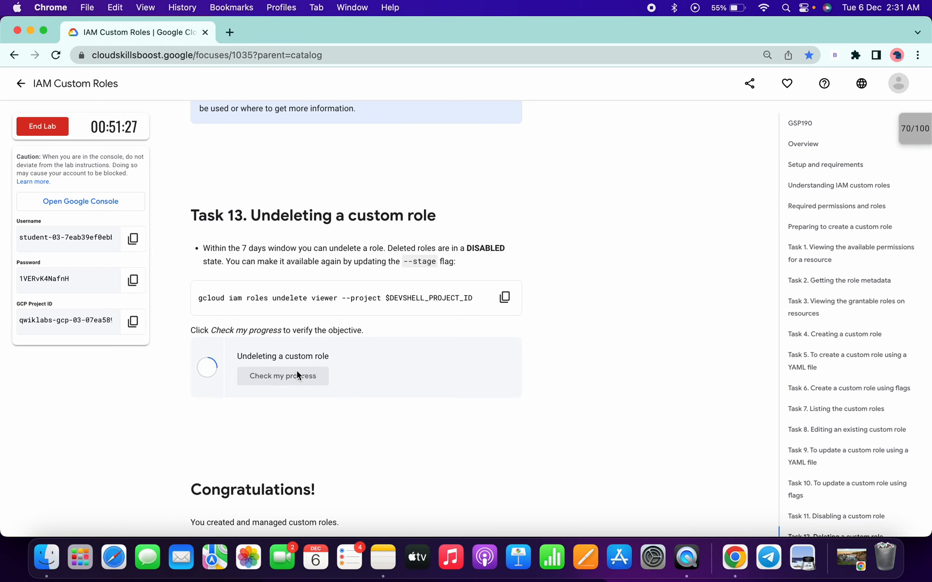
click(282, 375)
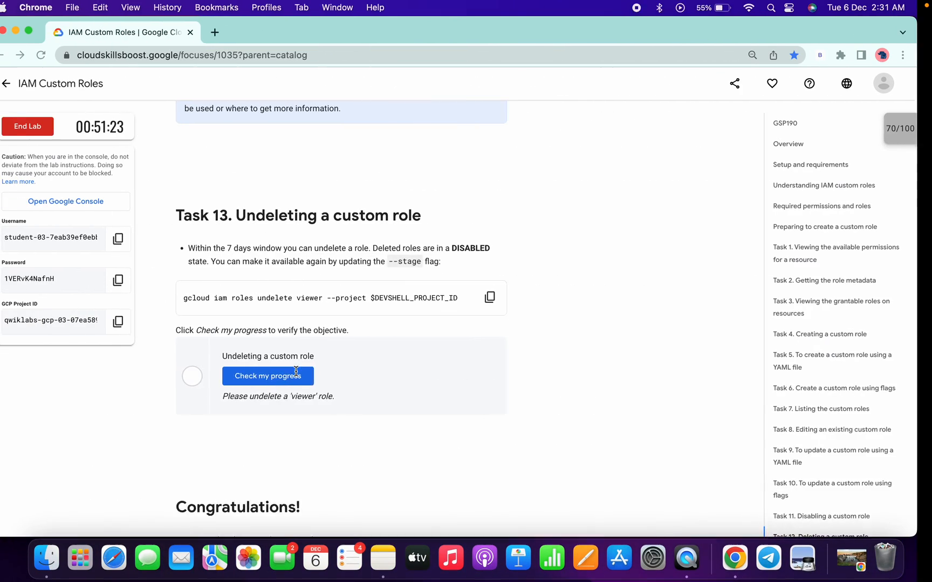
click(267, 376)
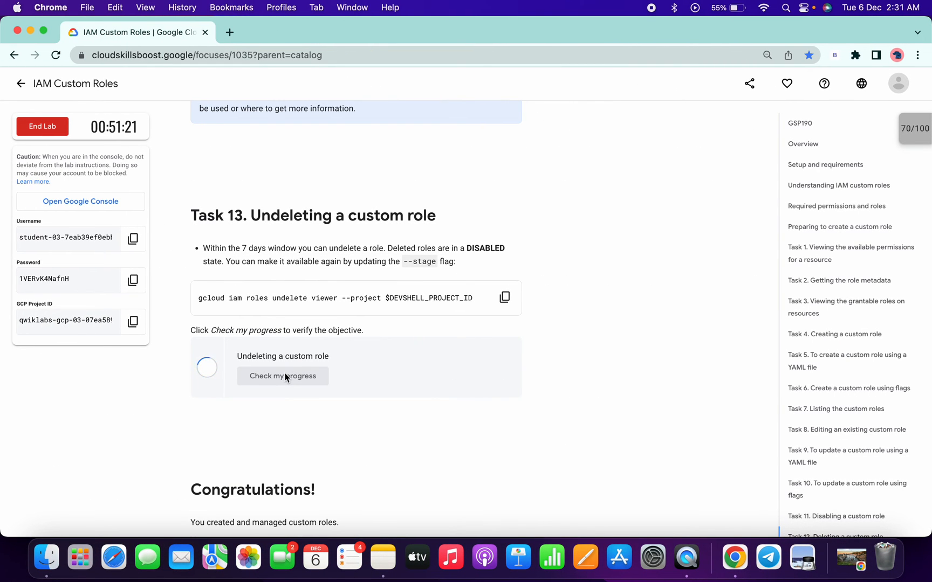
click(282, 375)
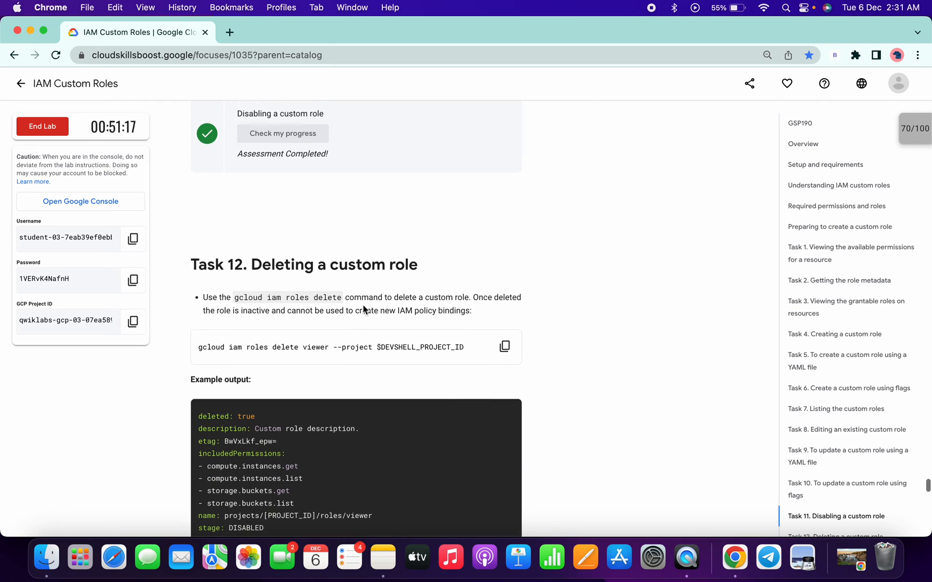
scroll(down, 3)
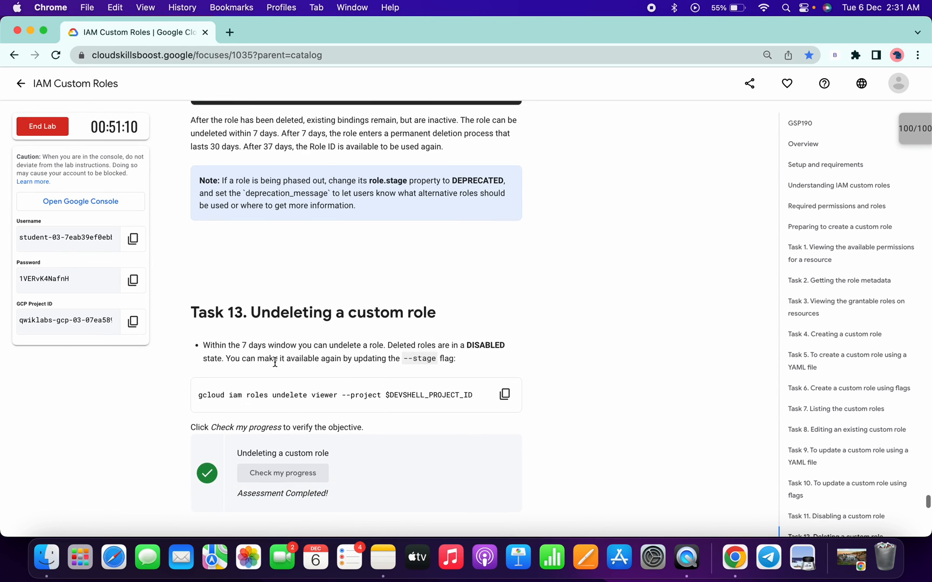
scroll(down, 3)
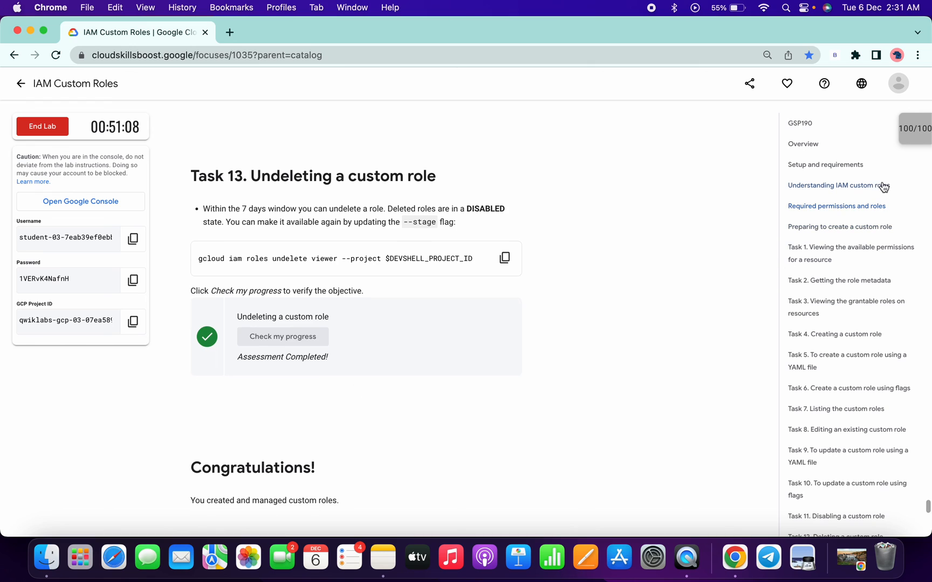